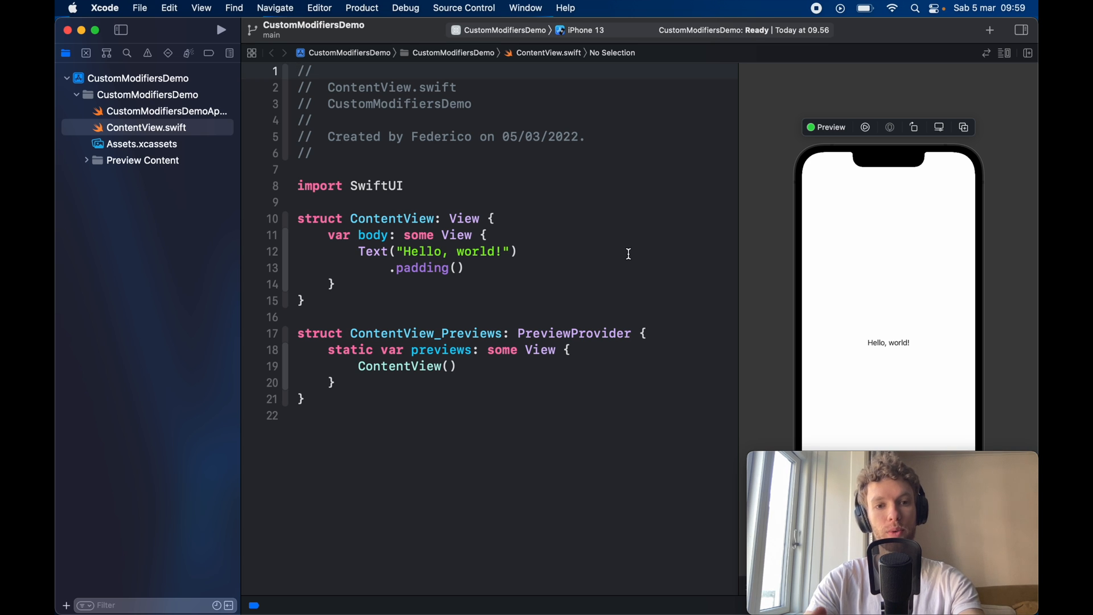
Step: Replace the view body with a Form containing Text("Hello world!")
left_click(299, 71)
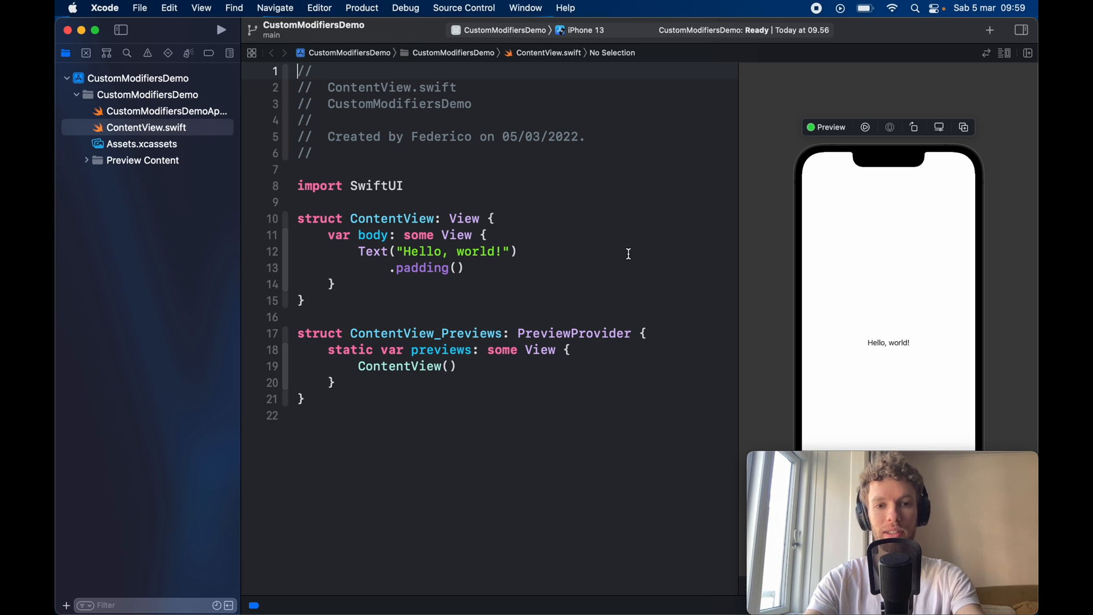
mouse_move(501, 259)
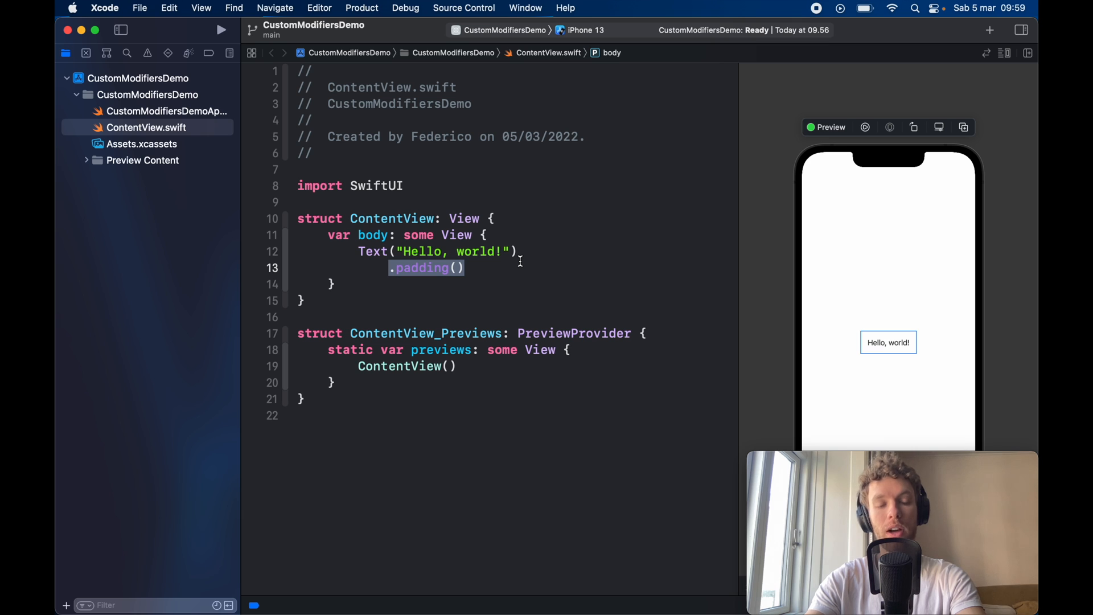
left_click(459, 268)
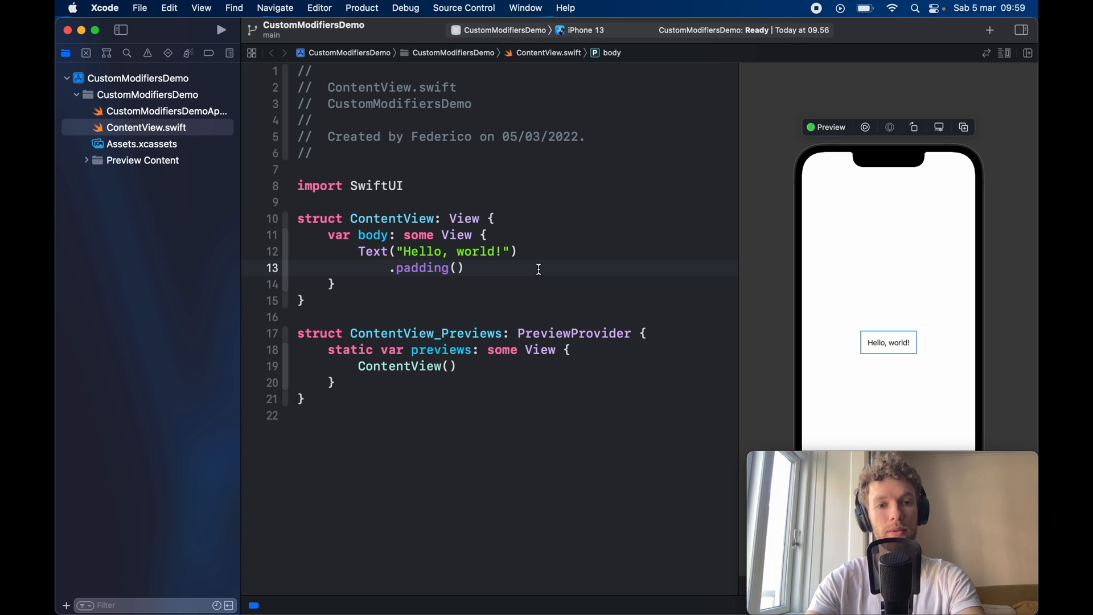
double_click(424, 268)
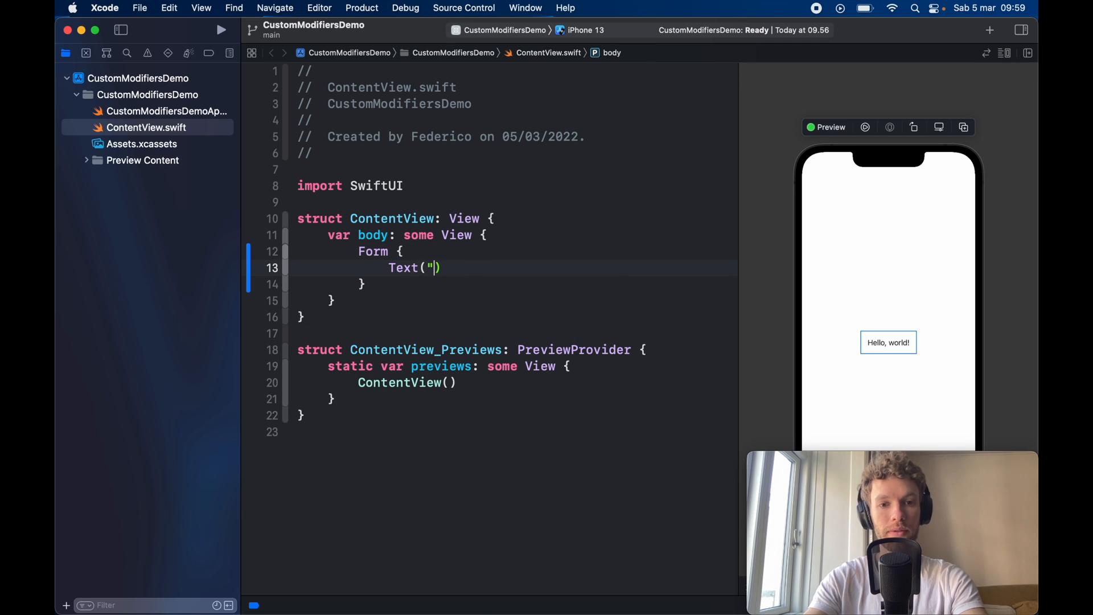
type("Hello world!\"")
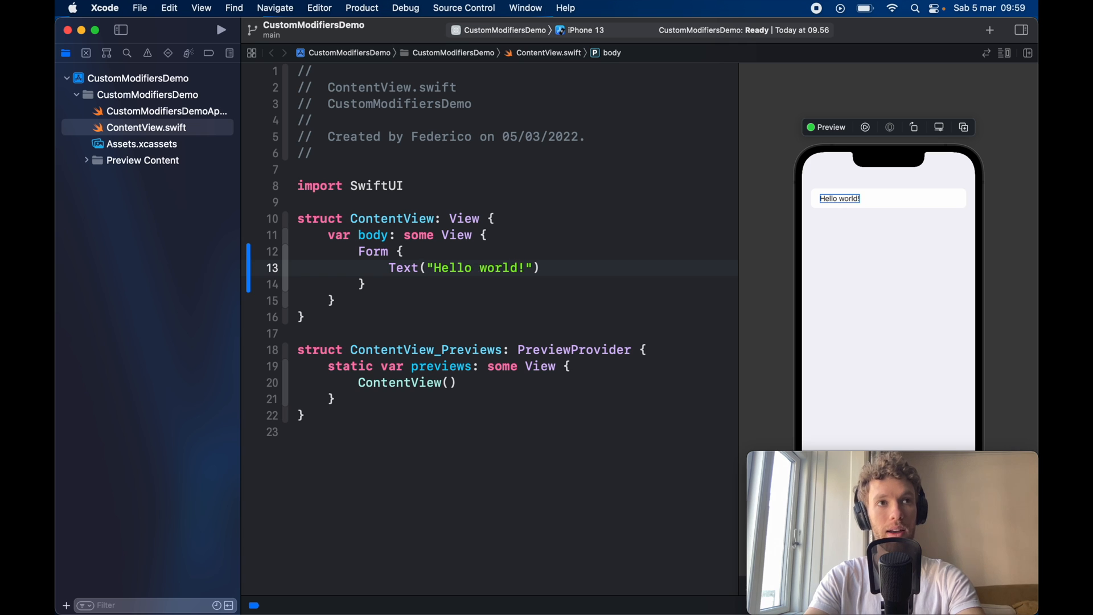
Step: Add a // Custom modifiers comment and start the Press me button on a new line
type("/")
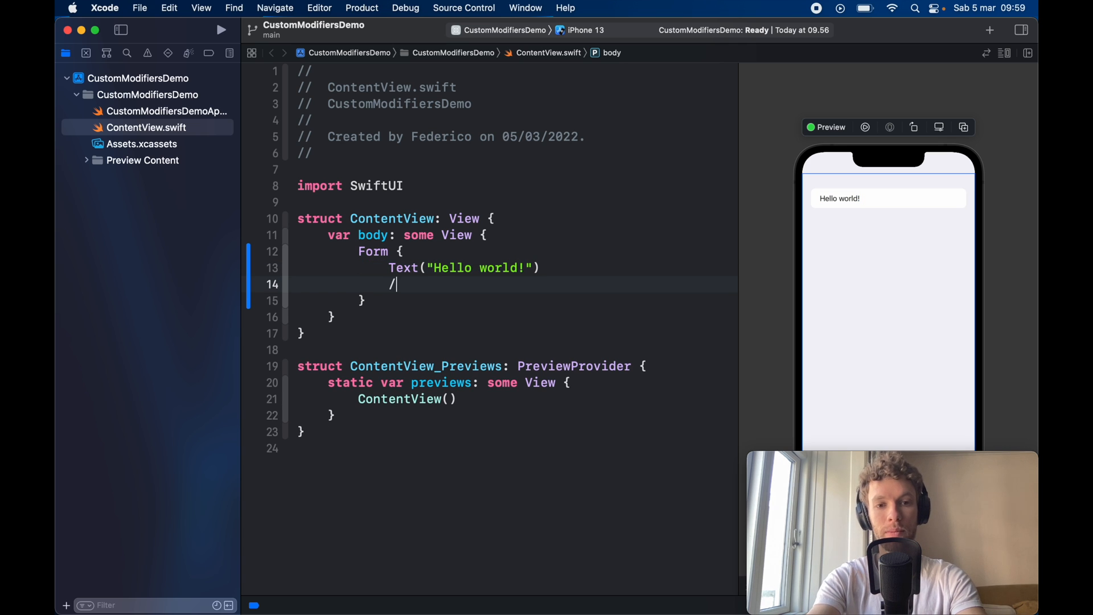
type("/ Custom mod")
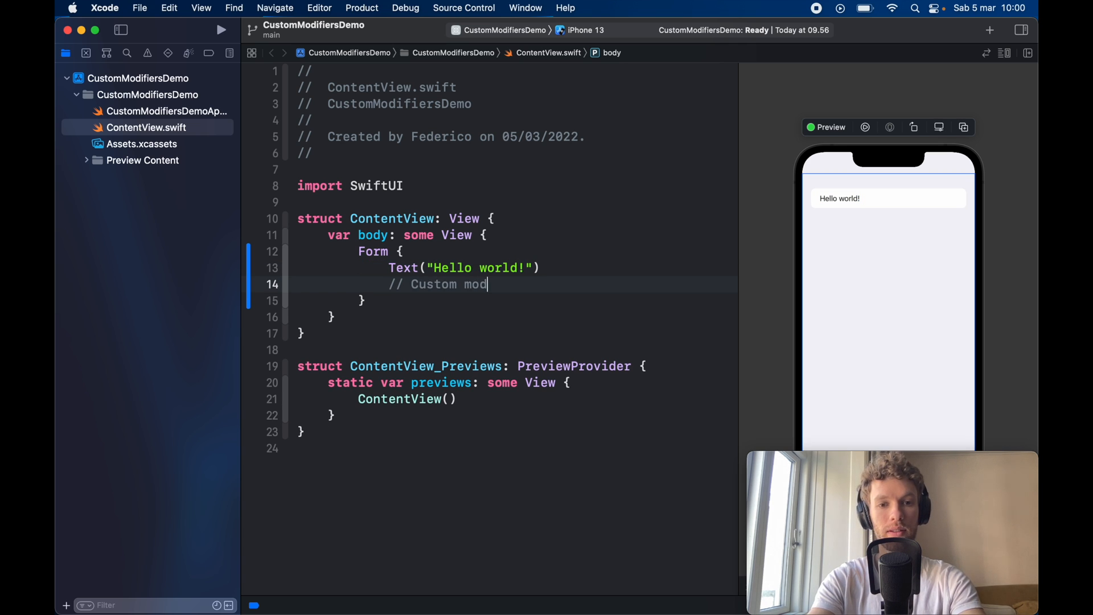
type("ifiers")
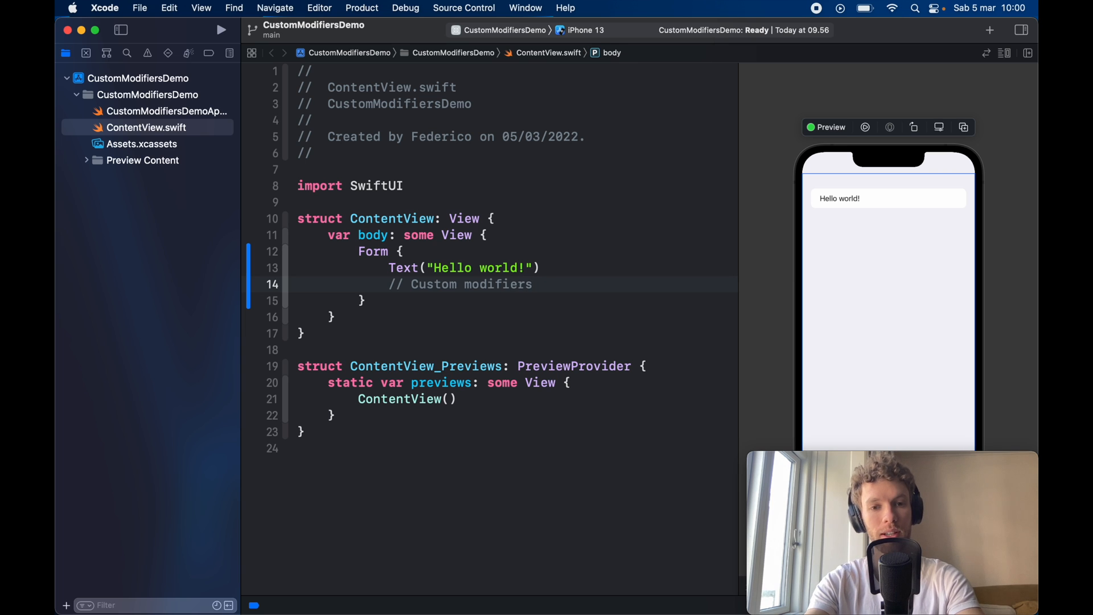
left_click(533, 283)
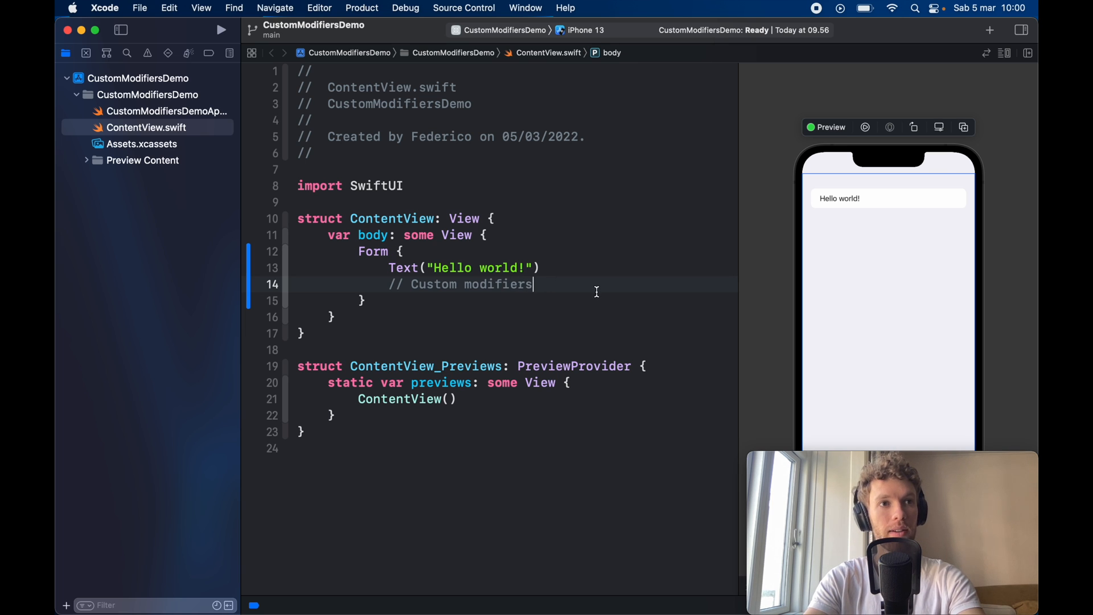
key("return")
type("Button(\"Press me\") {")
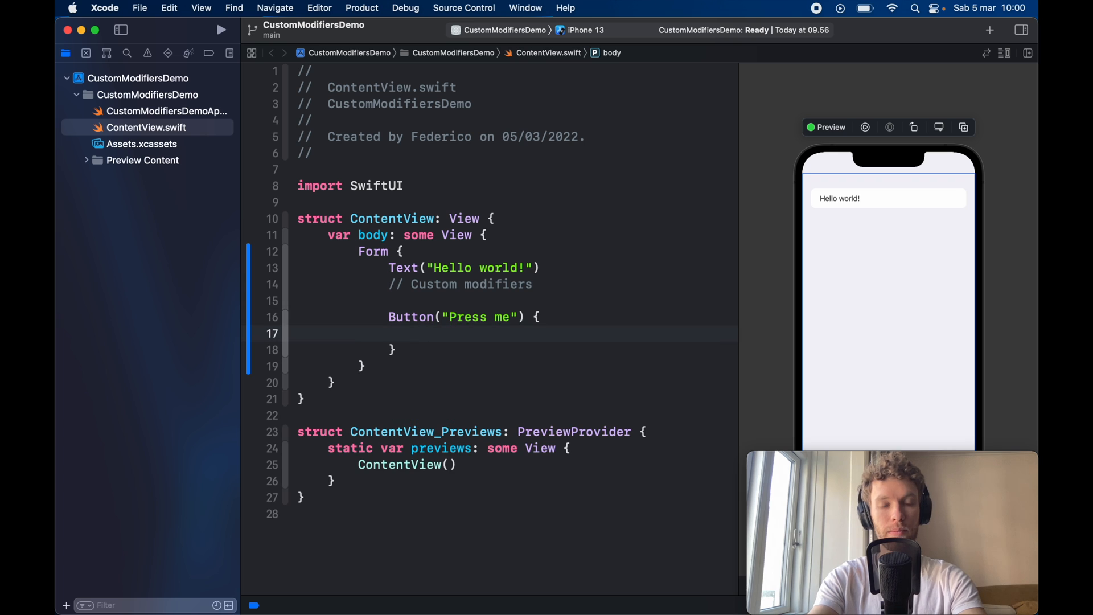
Step: Make the Press me button's closure print "I was pressed!!!"
type("print(\"\")")
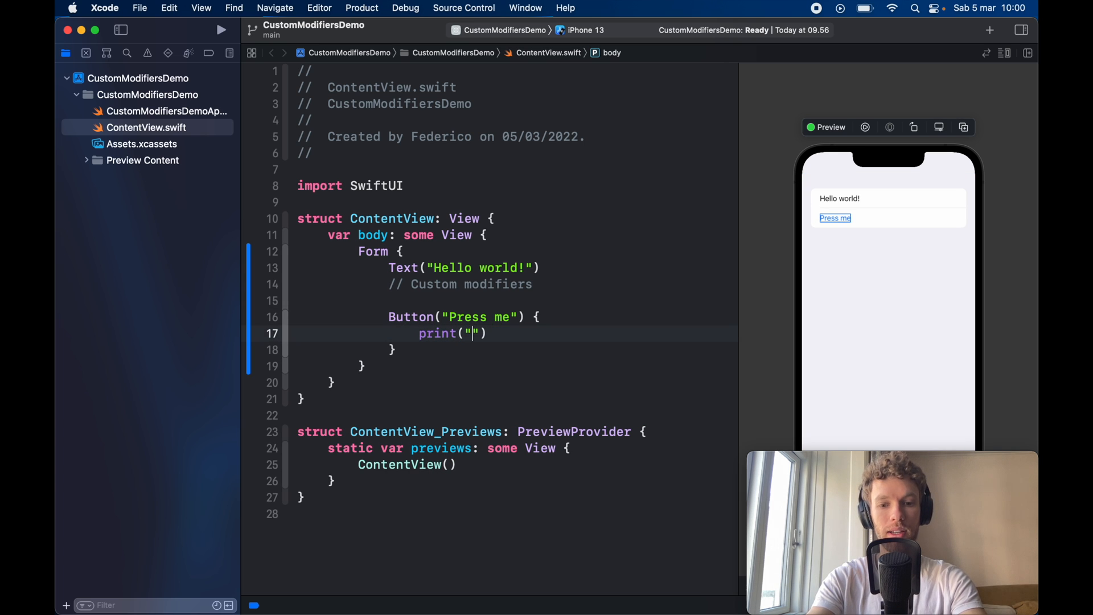
type("I was pressed!!!")
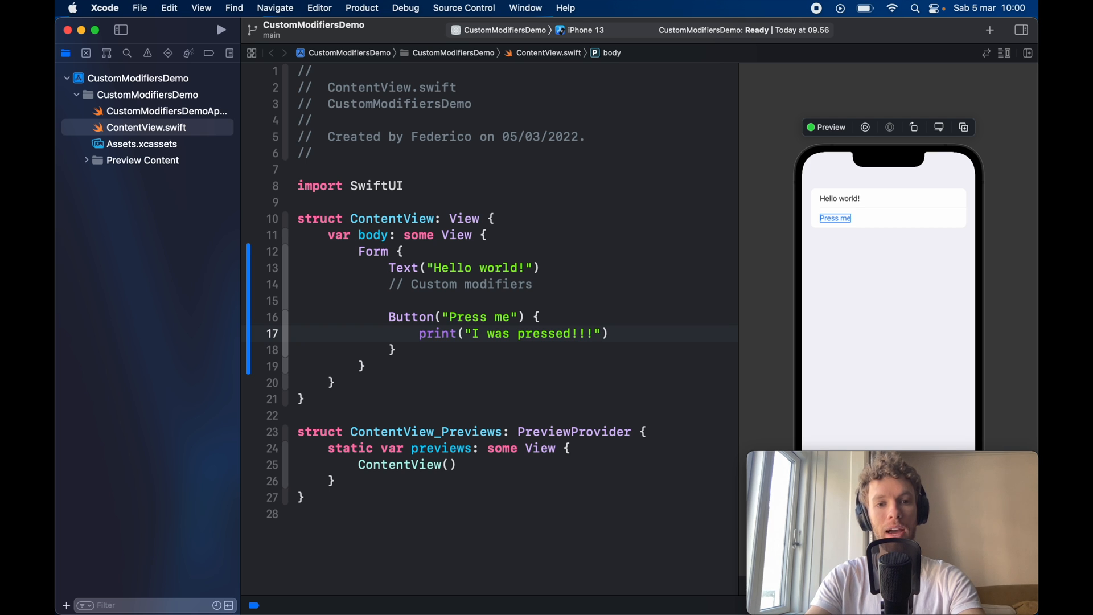
mouse_move(675, 217)
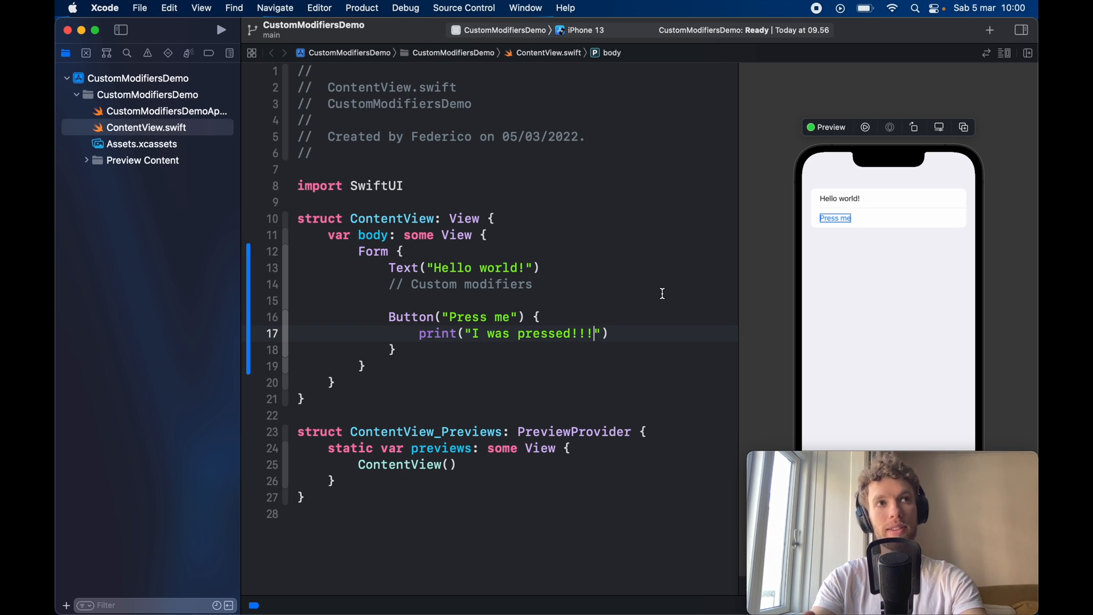
mouse_move(644, 286)
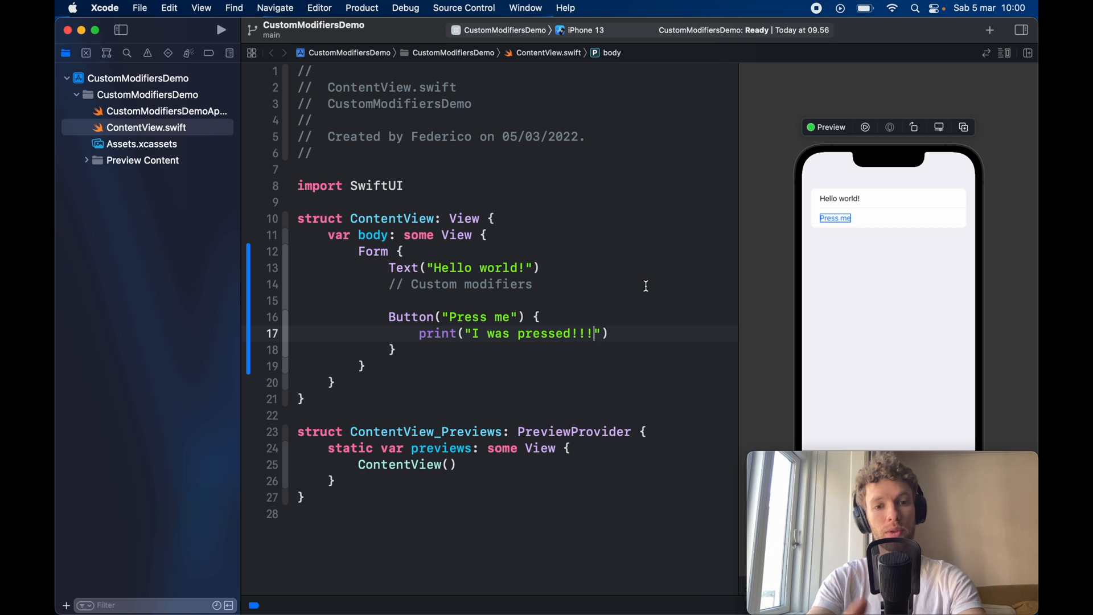
mouse_move(848, 190)
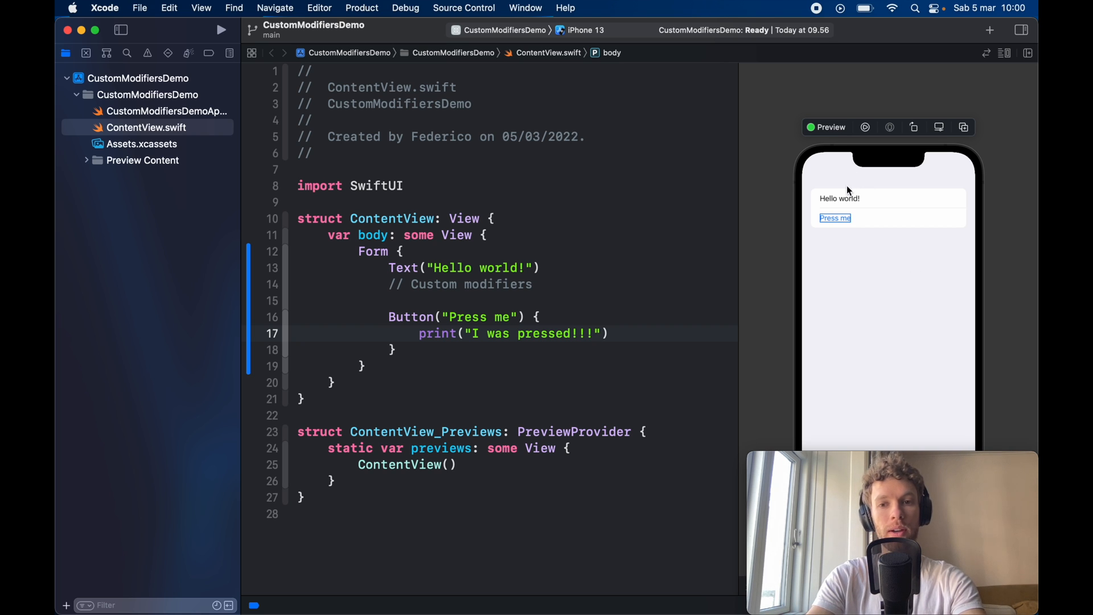
mouse_move(835, 193)
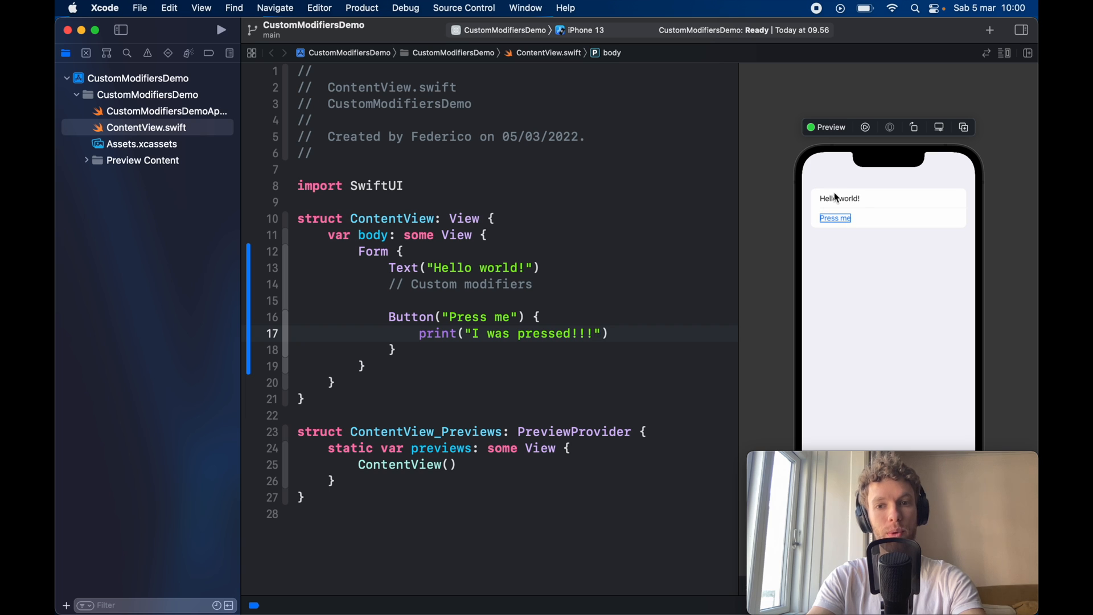
mouse_move(858, 226)
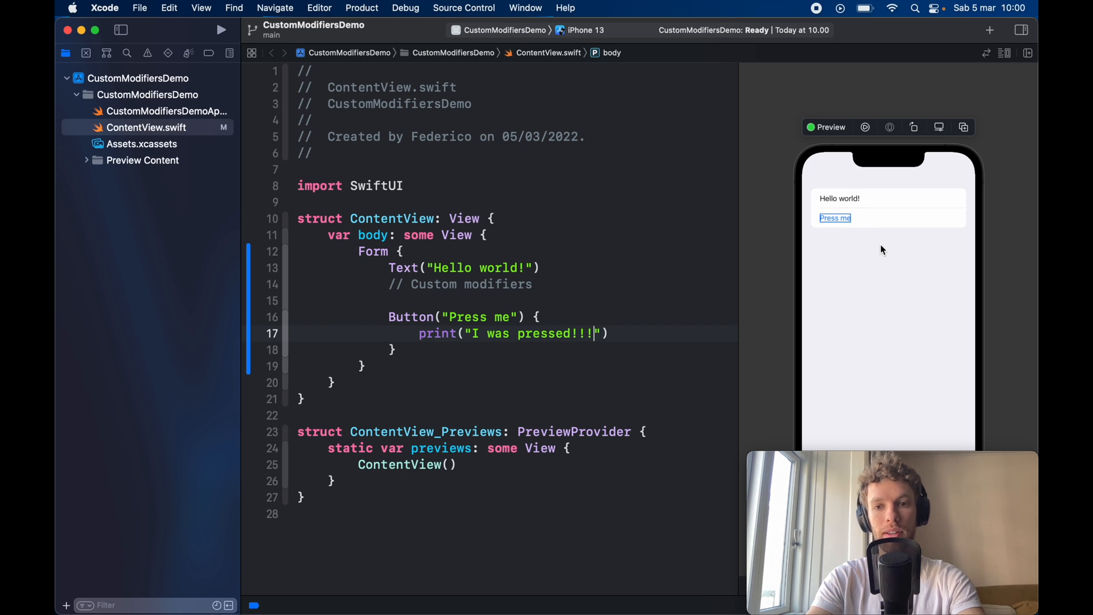
mouse_move(879, 186)
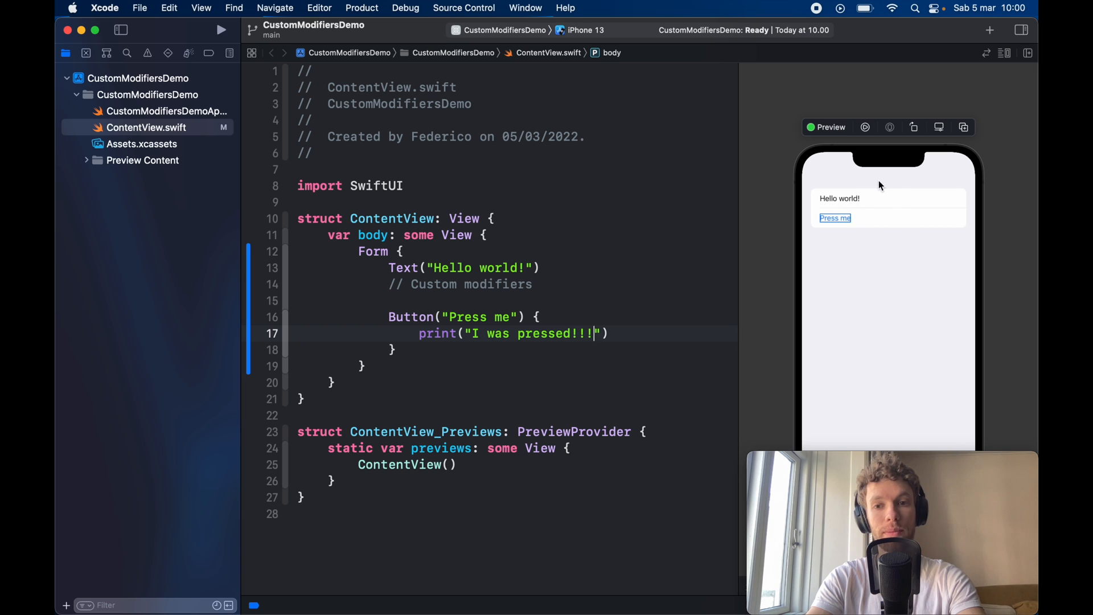
mouse_move(723, 260)
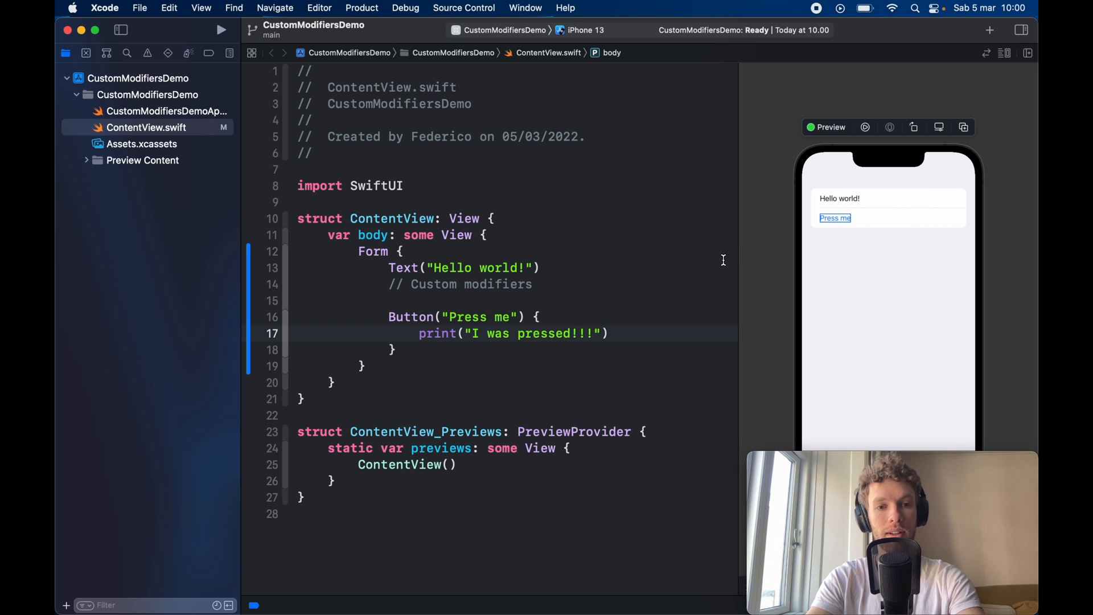
key("Return")
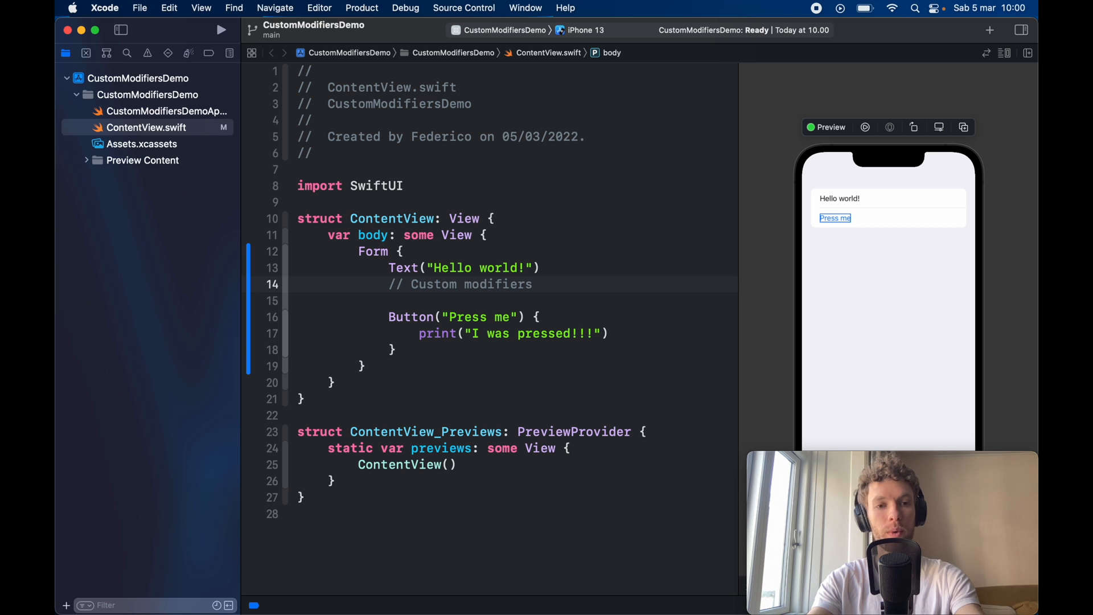
left_click(533, 284)
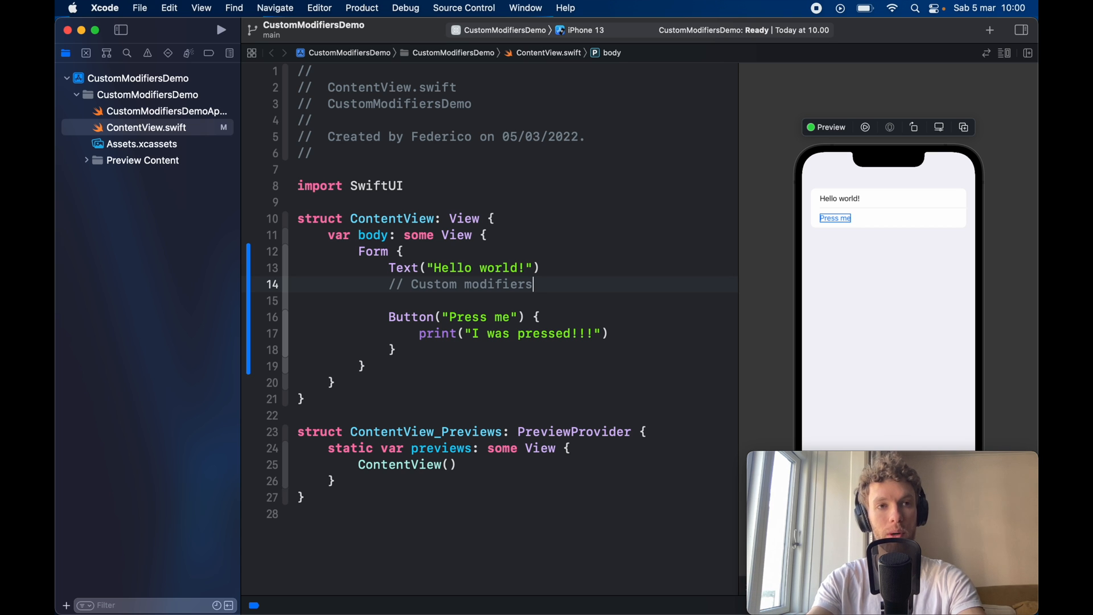
Step: Declare a View extension with func centerH() -> some View
type("extension View {")
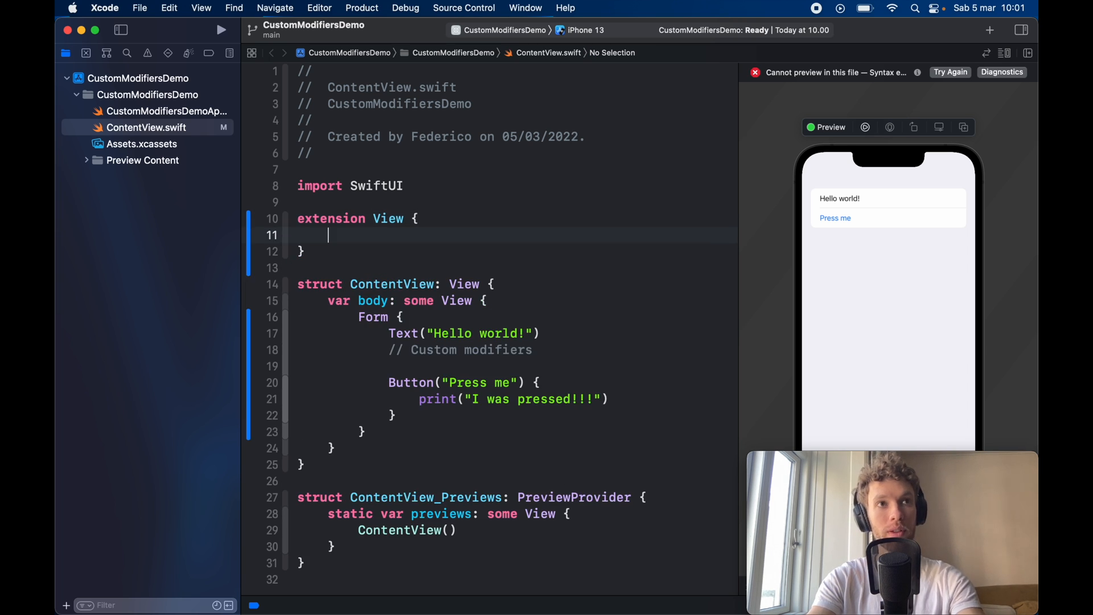
type("func")
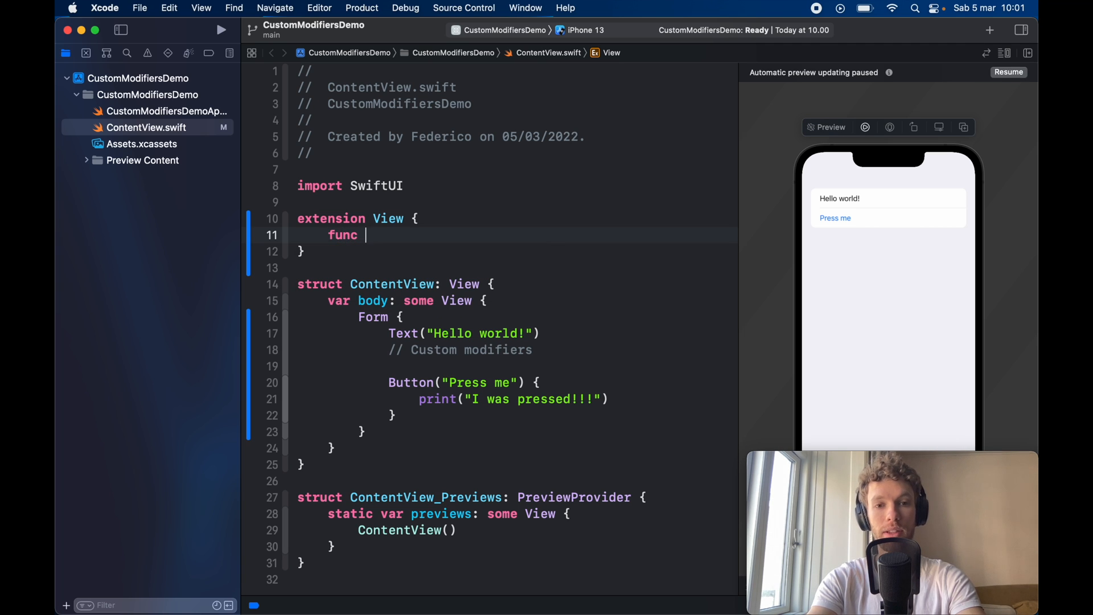
type("cent")
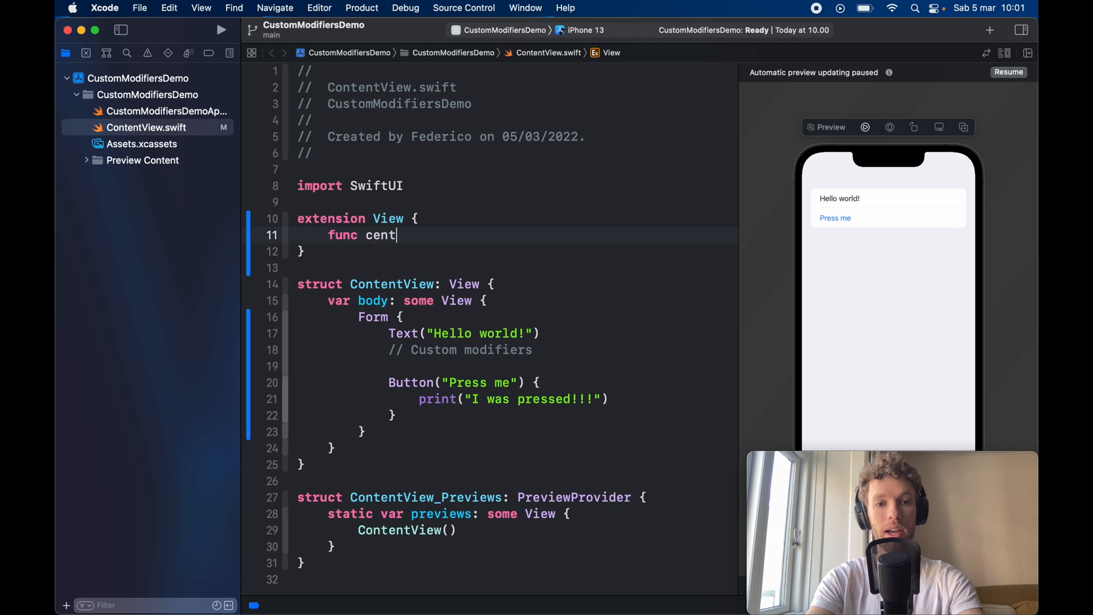
type("erH")
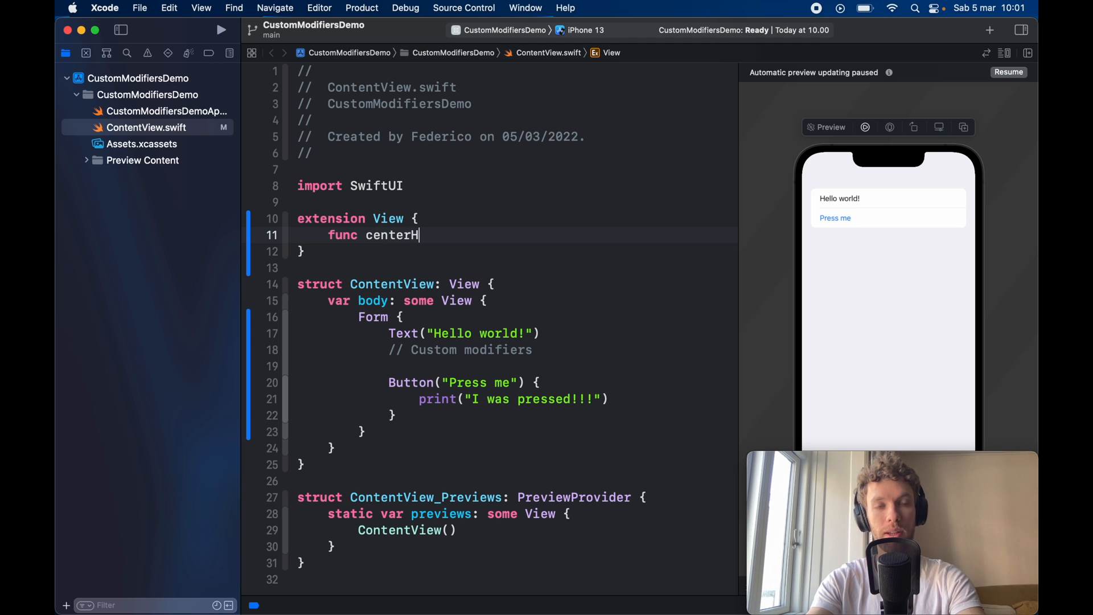
type("()")
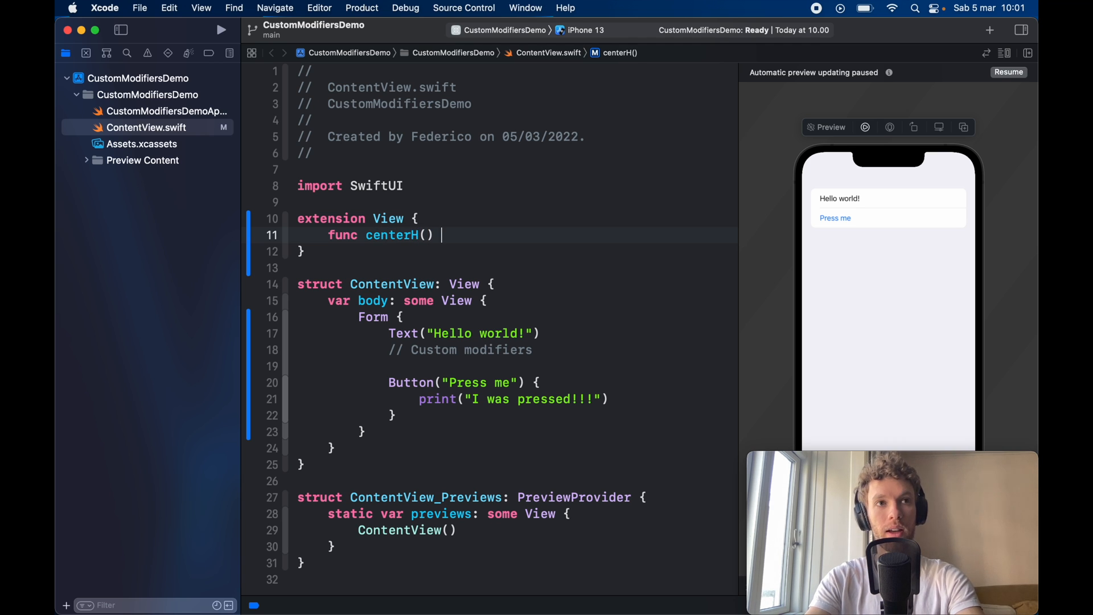
type("-> some")
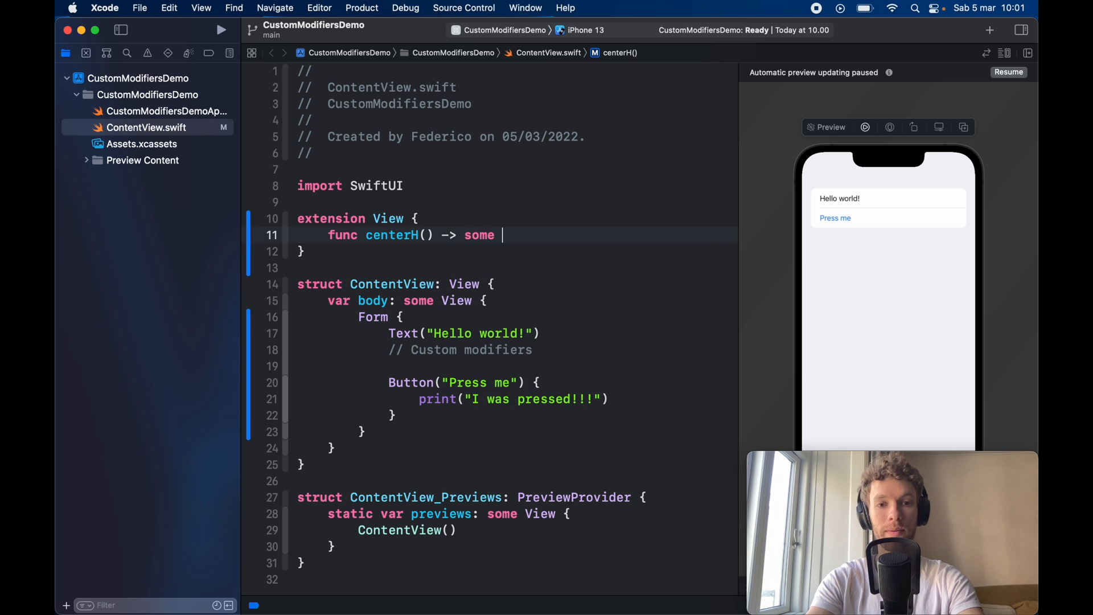
type("View {")
type("HStack {")
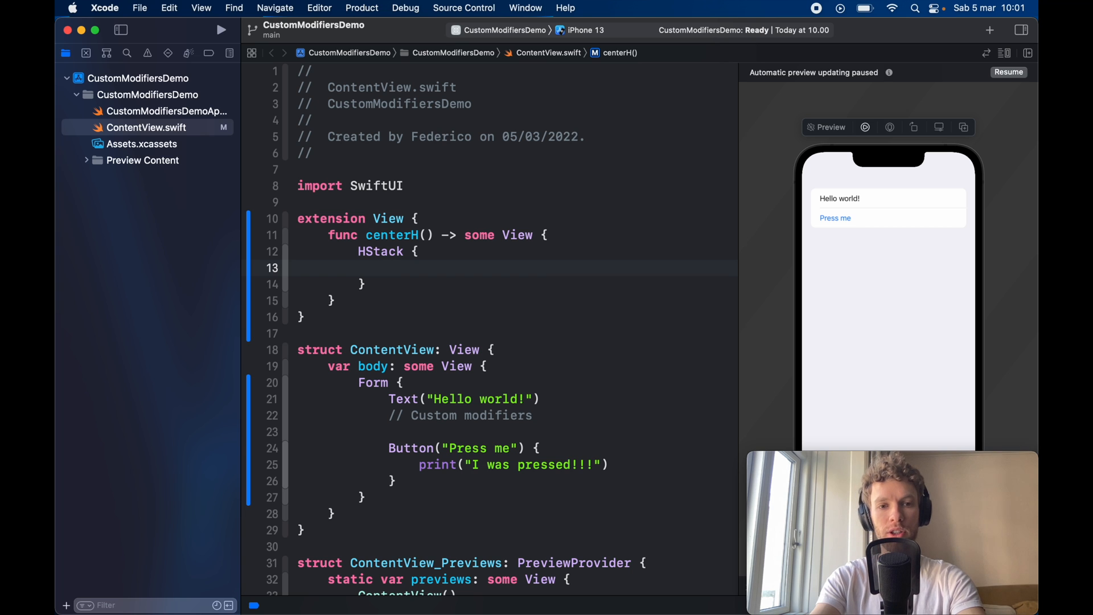
Step: Give centerH an HStack holding two Spacer() lines with a blank line between them
type("s")
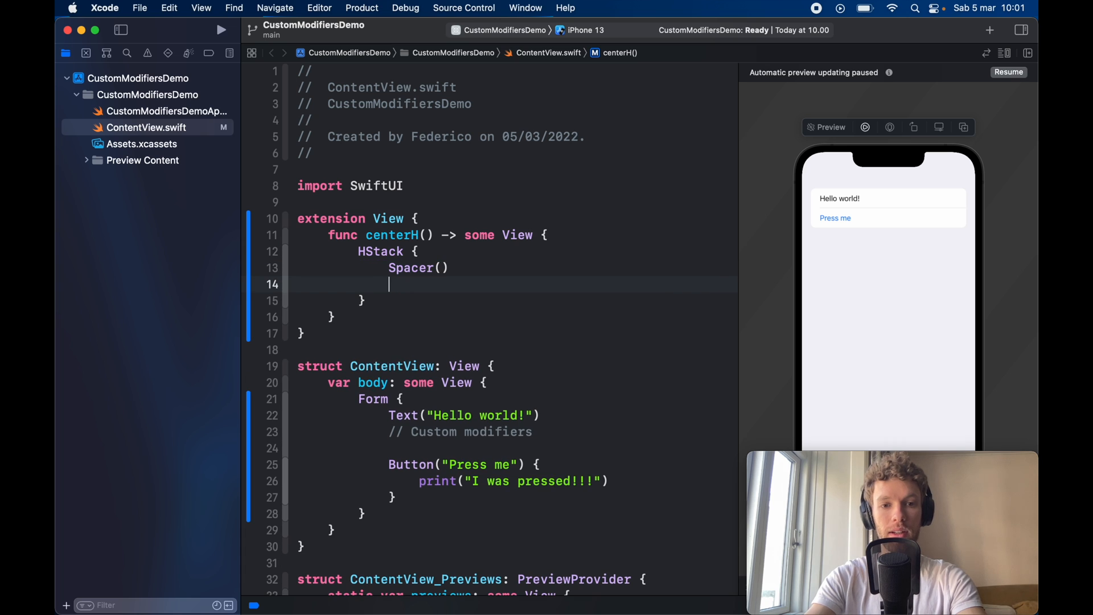
type("Spacer(")
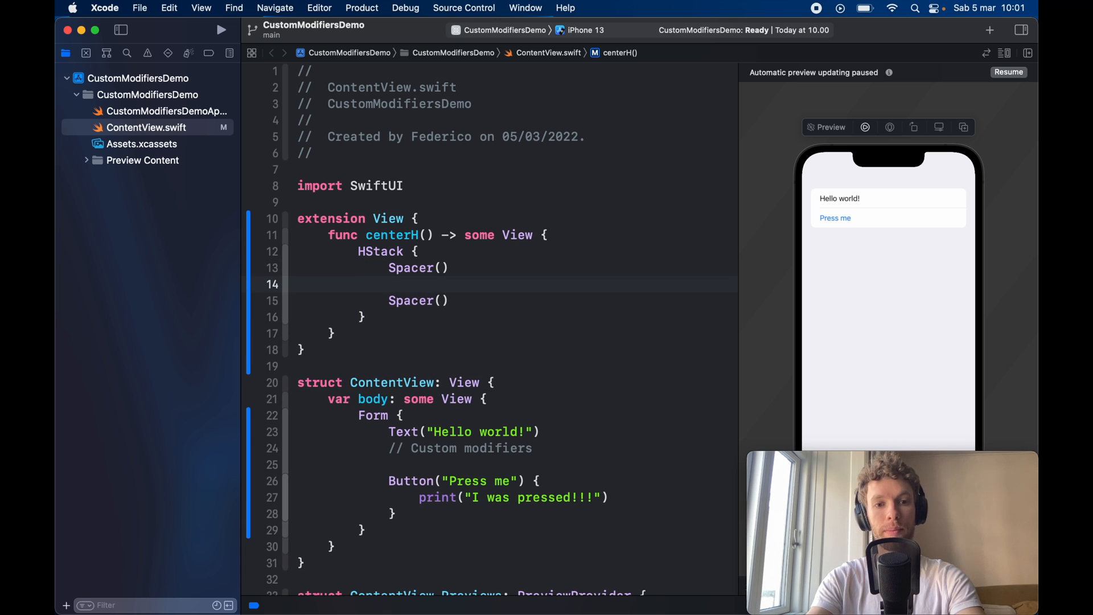
Step: Place self between the two spacers in centerH and apply .centerH() to the Hello world! text
left_click(390, 284)
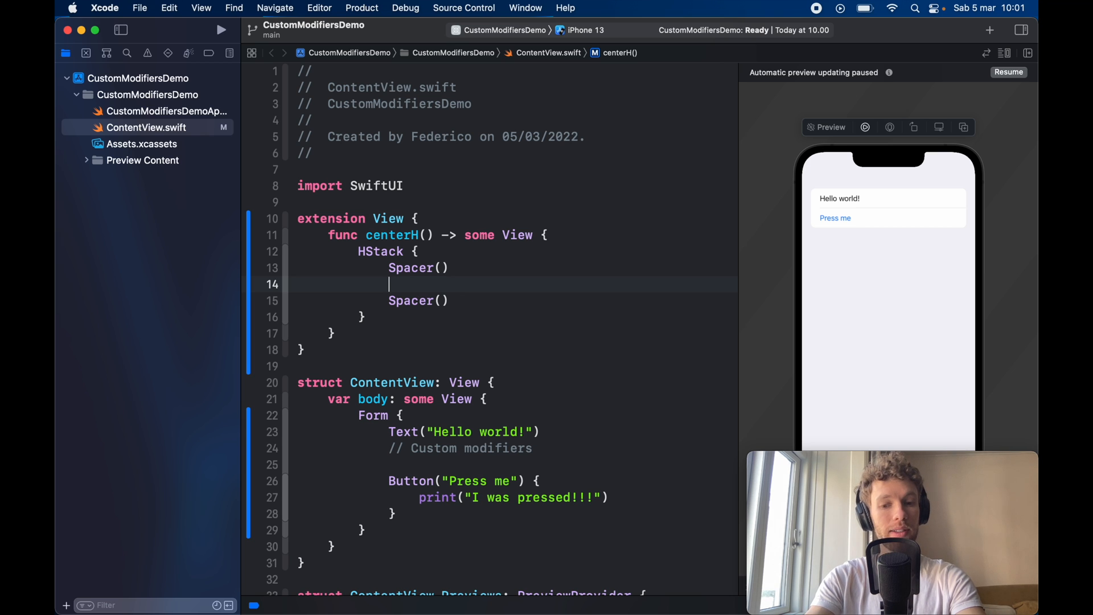
type("self")
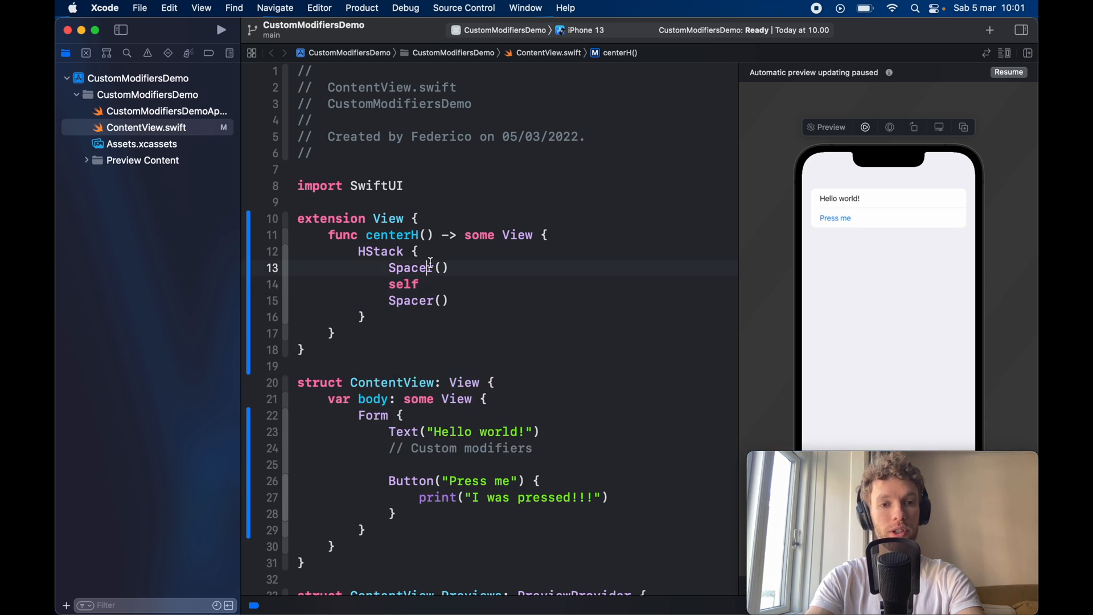
double_click(403, 284)
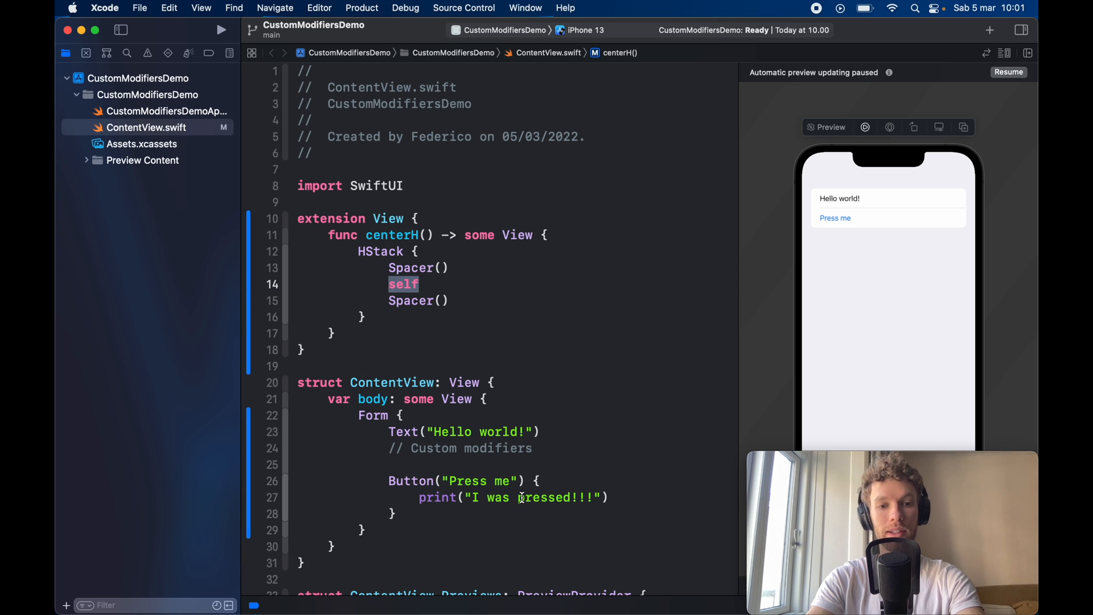
scroll("down", 3)
type(".centerH()")
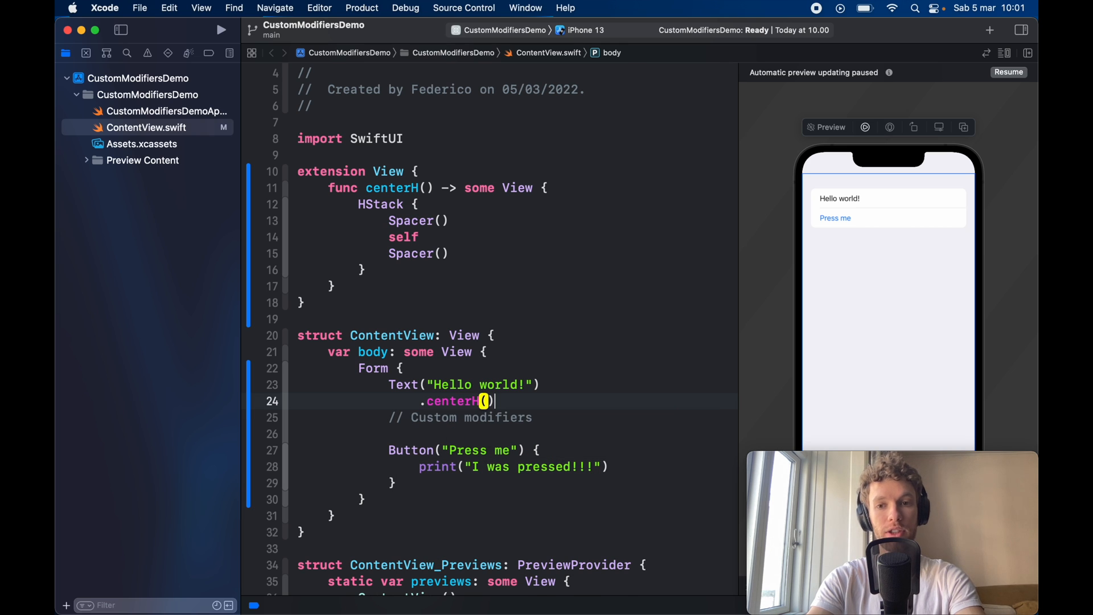
Step: Resume the preview, review centerH's body, and add .centerH() to the Press me button
left_click(1008, 71)
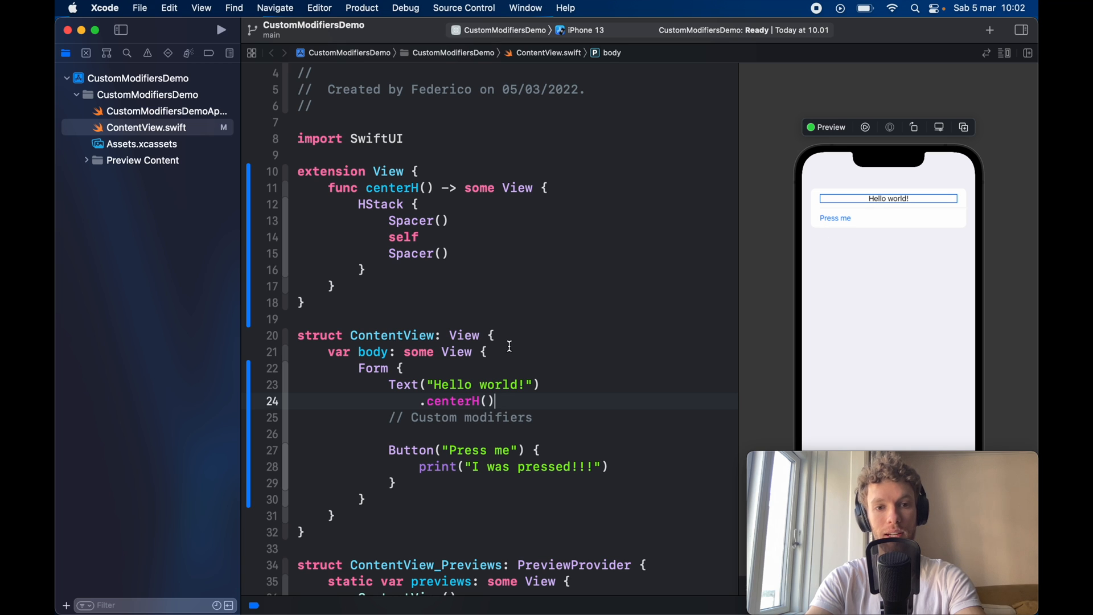
double_click(403, 237)
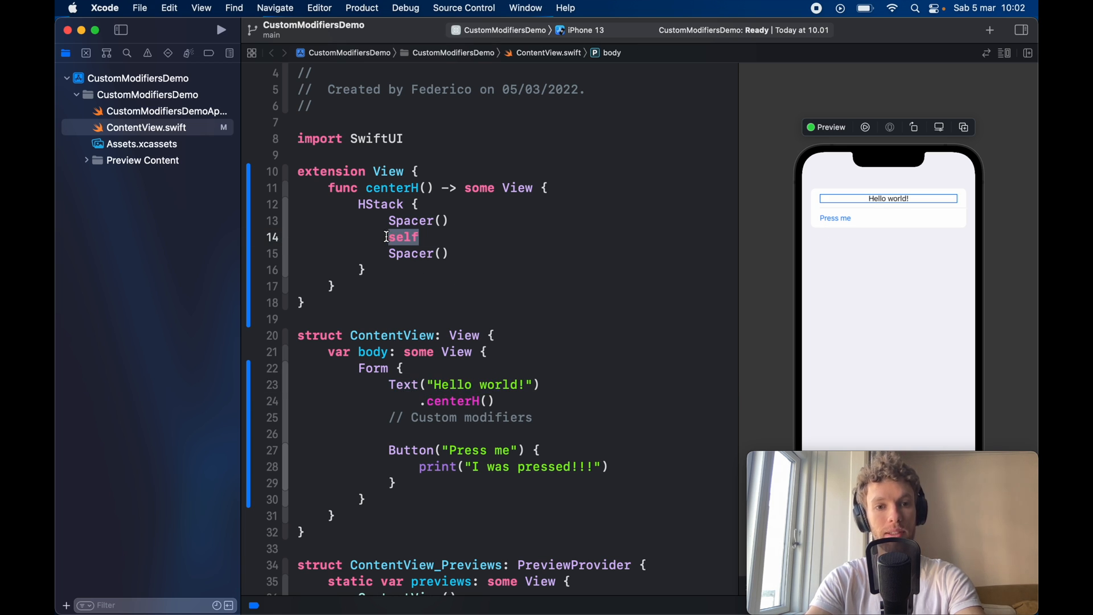
left_click_drag(388, 220, 449, 252)
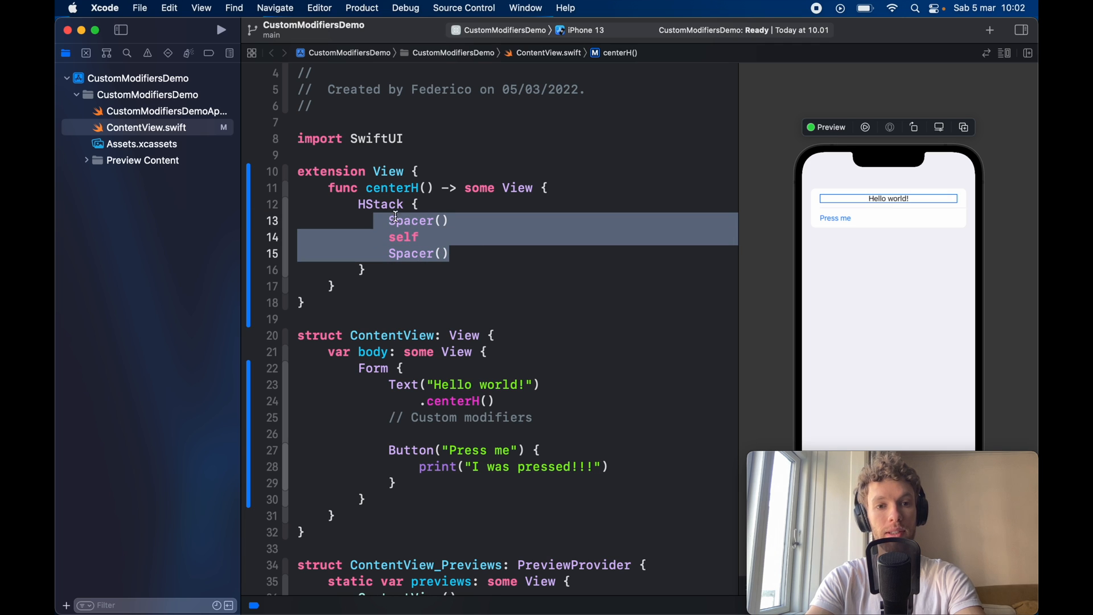
left_click(463, 384)
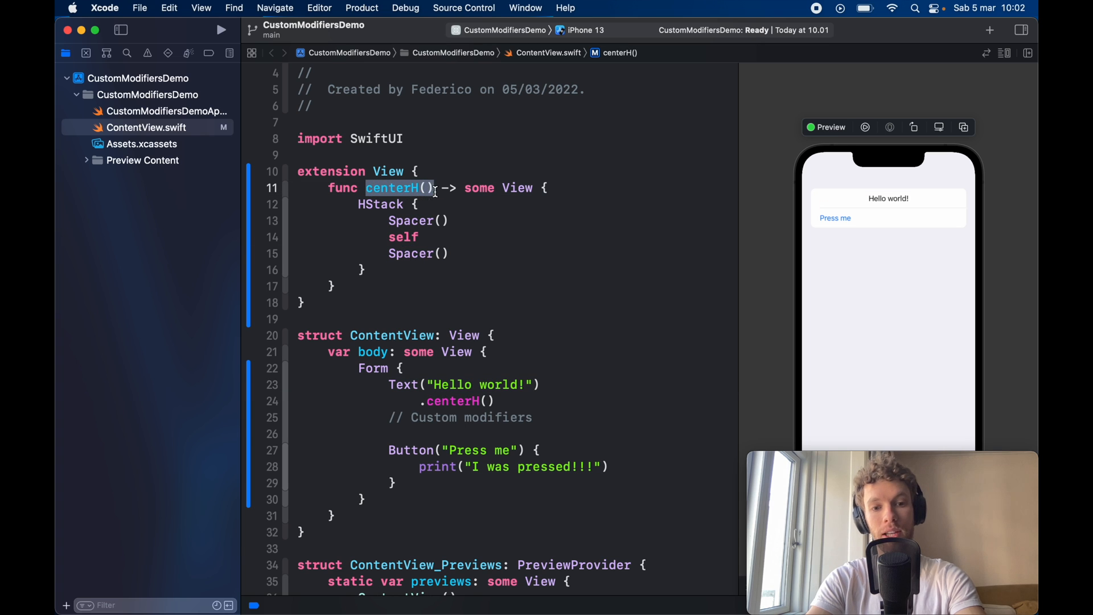
type(".centerH(")
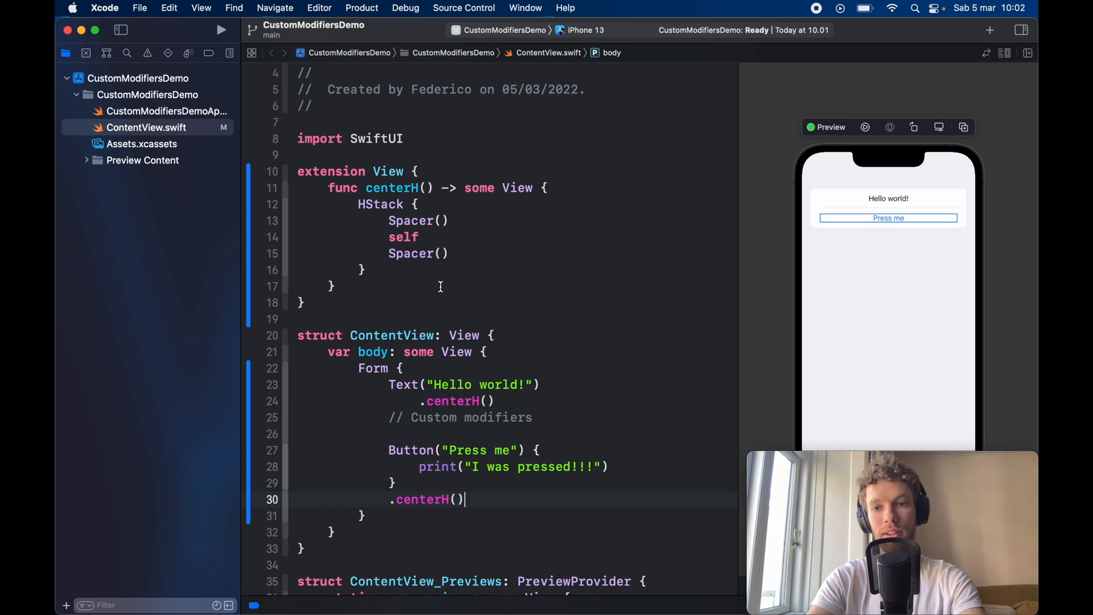
Step: Remove and retype the first Spacer() in centerH, then begin a new func line in the extension
double_click(391, 188)
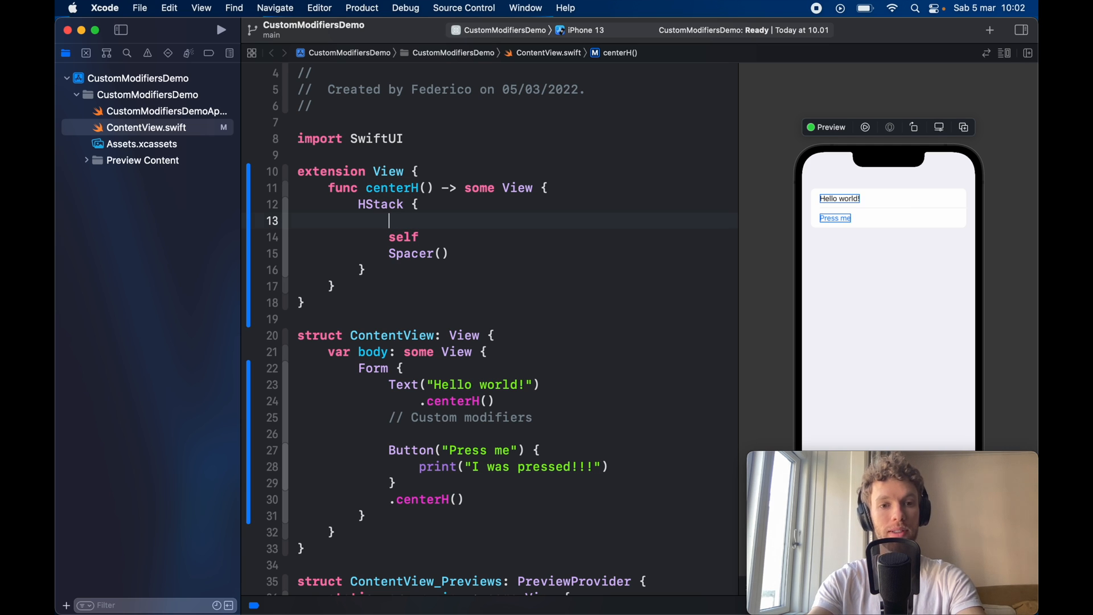
type("Spacer()")
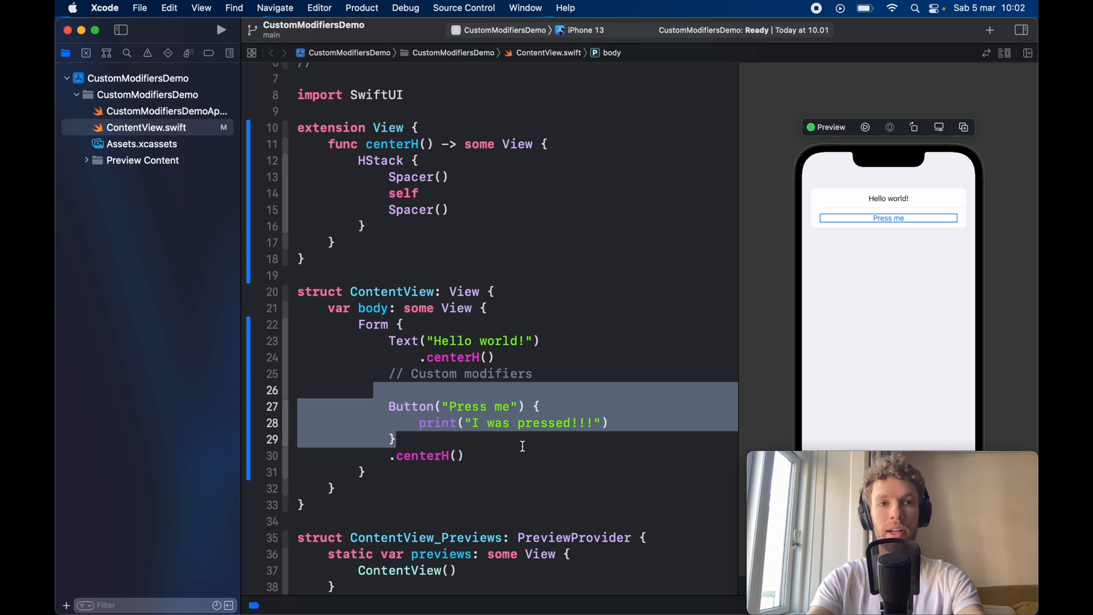
type("fun")
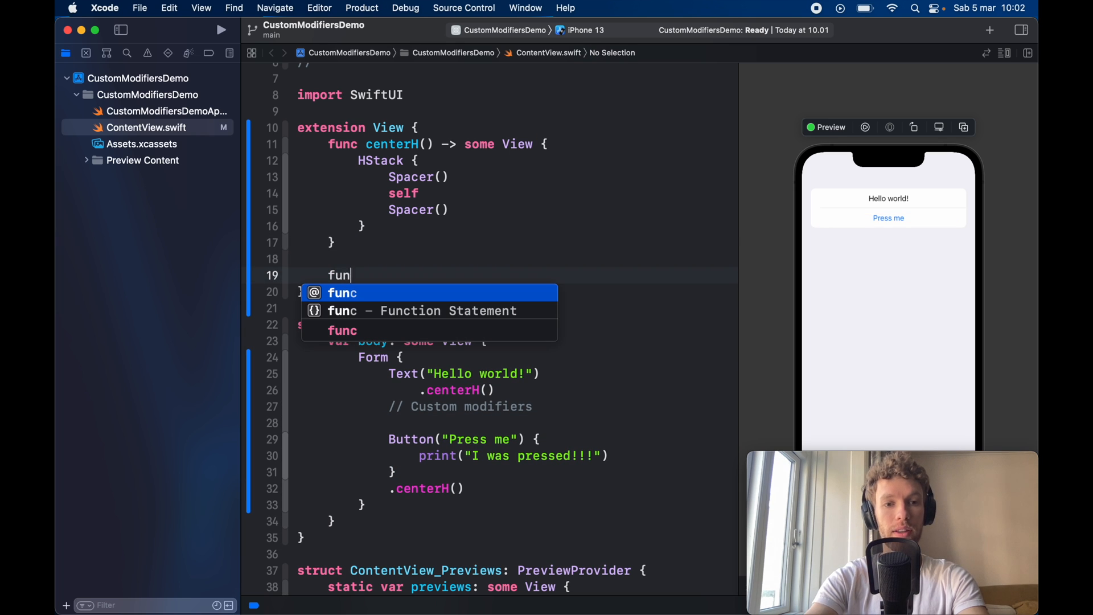
Step: Declare func specialFont() -> some View in the extension
type("spec")
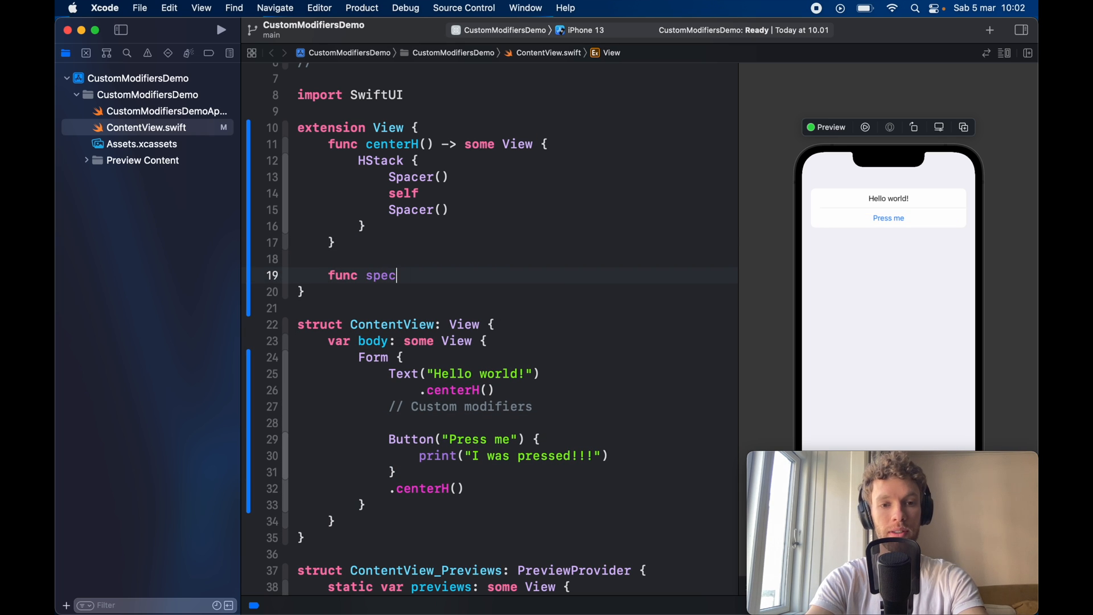
type("ialFont() -")
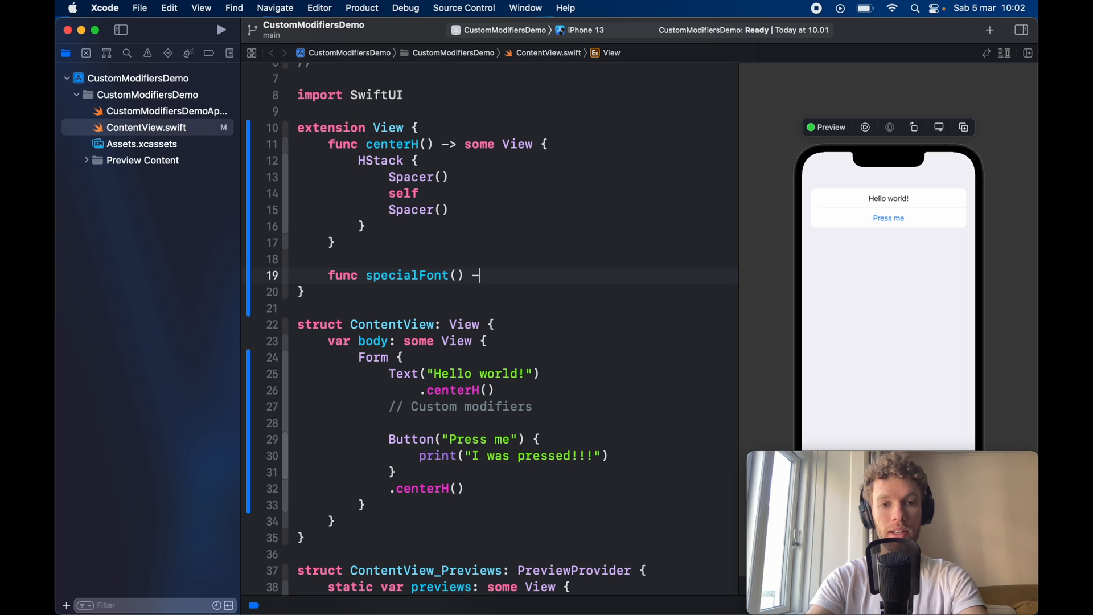
type("> some")
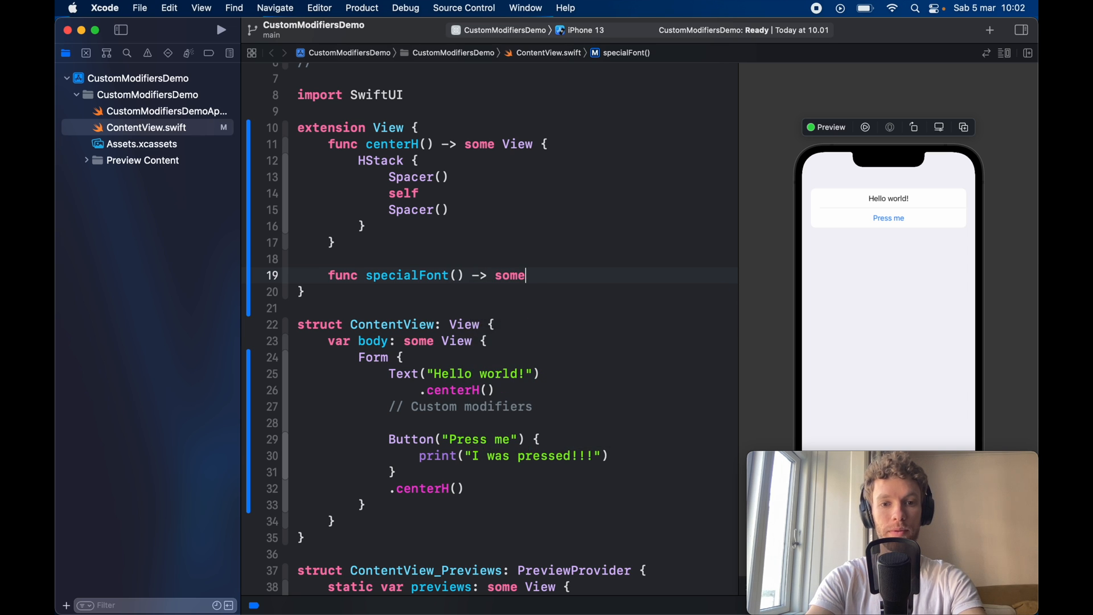
type("View {")
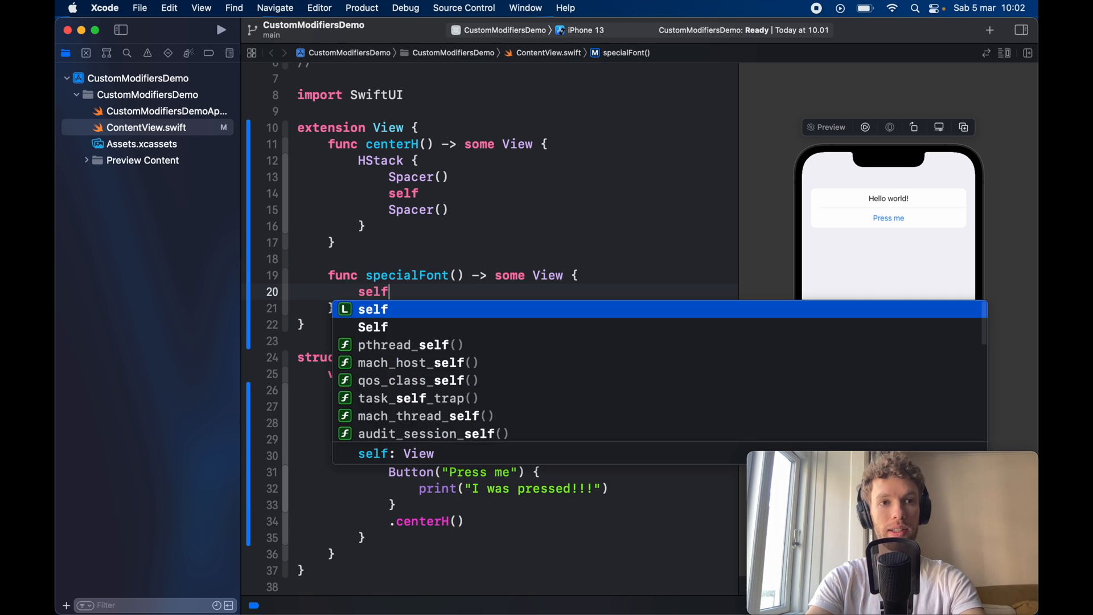
Step: Make specialFont apply .font(.system(size: 20, weight: .bold, design: .monospaced)) and .foregroundColor(.indigo)
type(".fo")
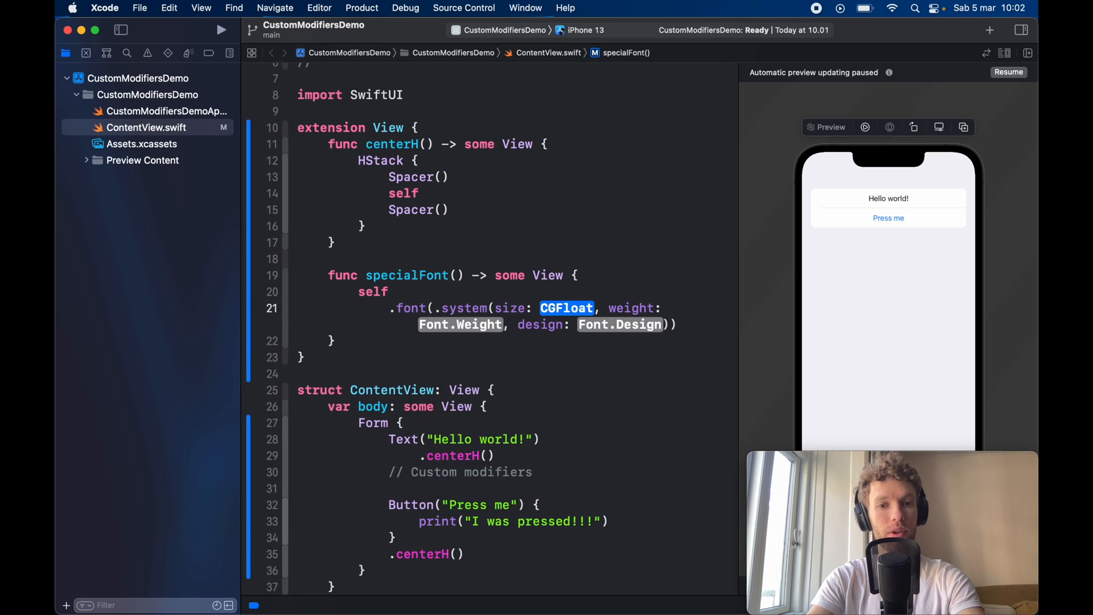
type("20")
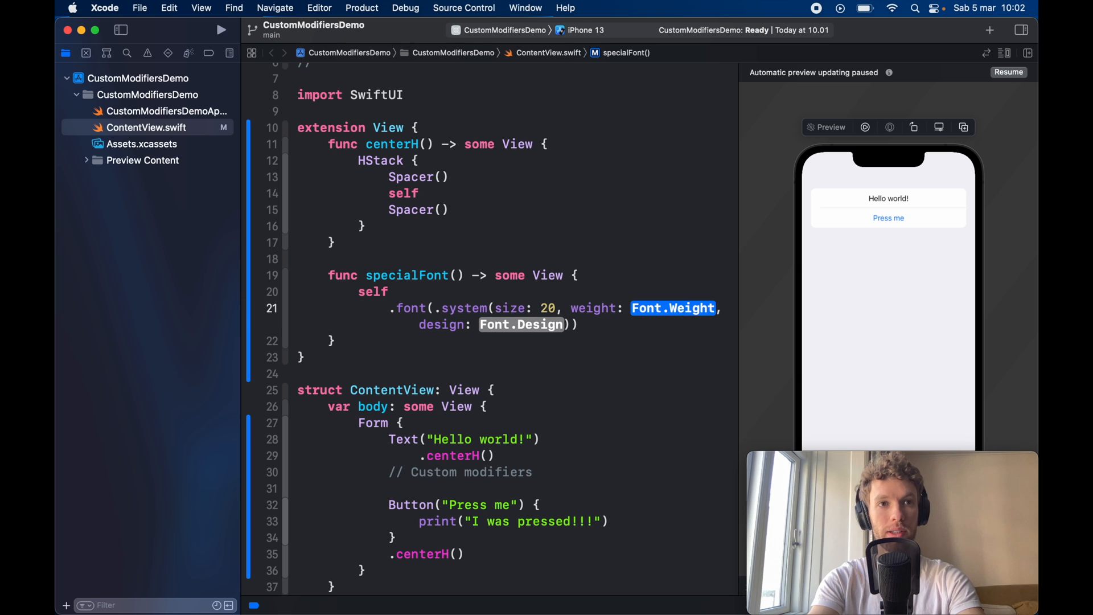
type(".bold")
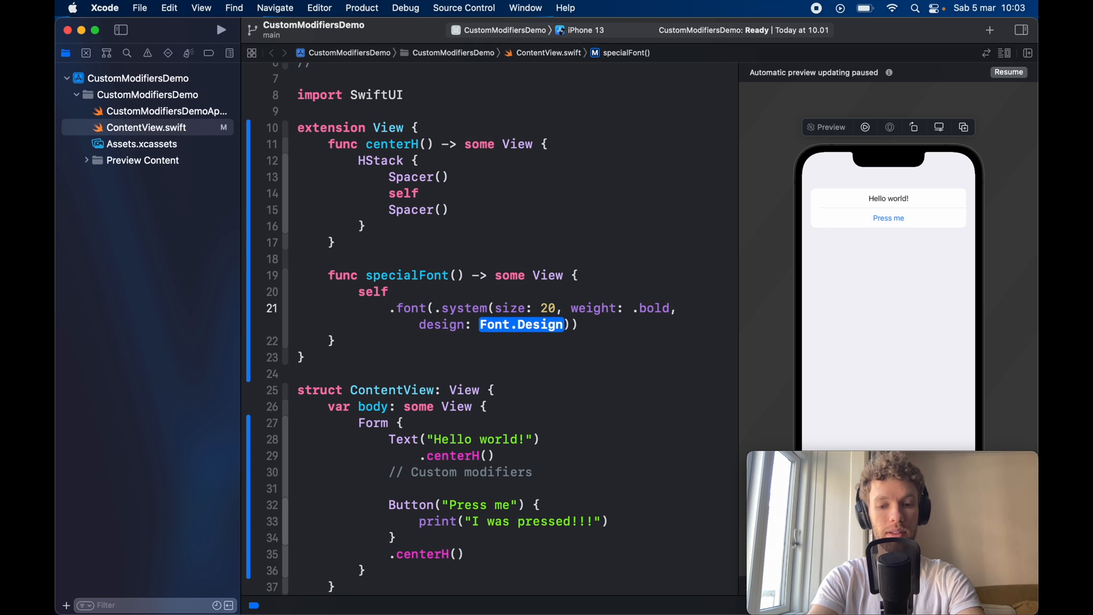
type(".monospaced")
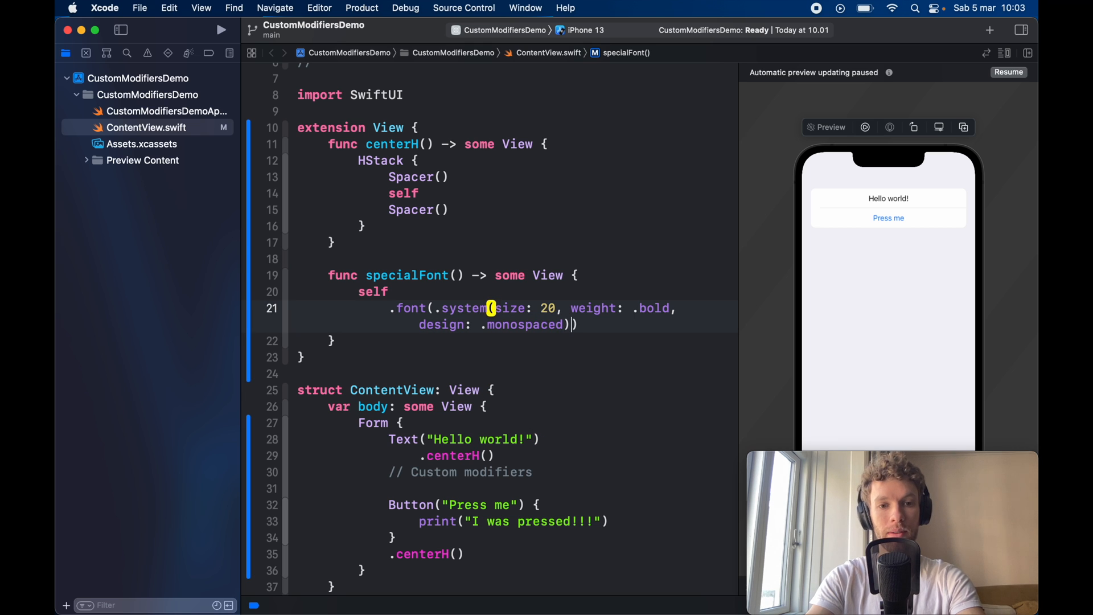
type(".foregroundColor(.indigo")
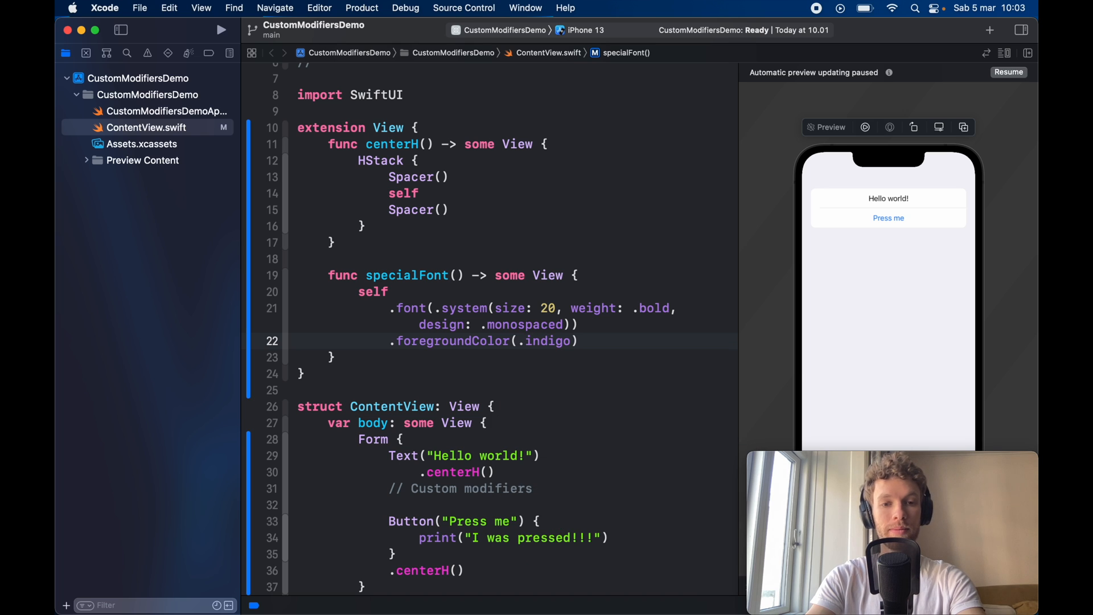
scroll("down", 3)
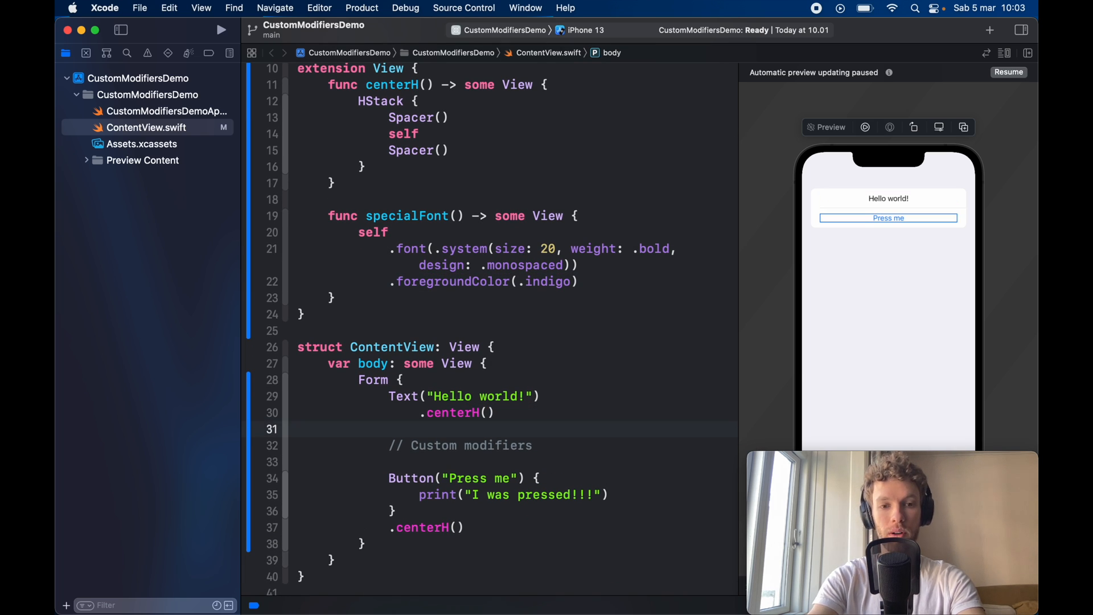
Step: Add .specialFont() after .centerH() on the Hello world! text
type(".")
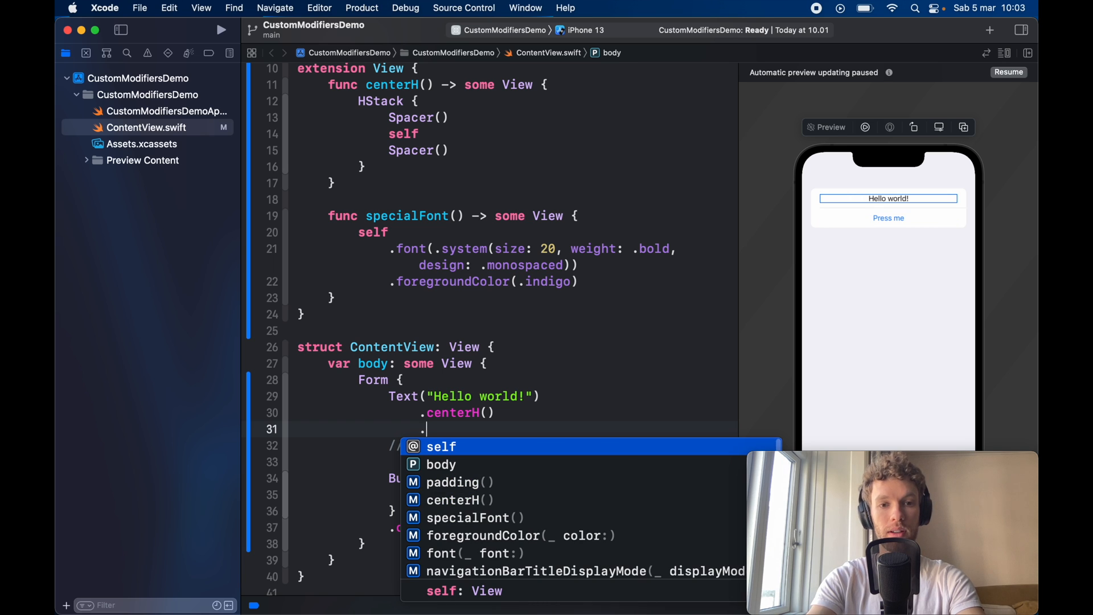
left_click(474, 517)
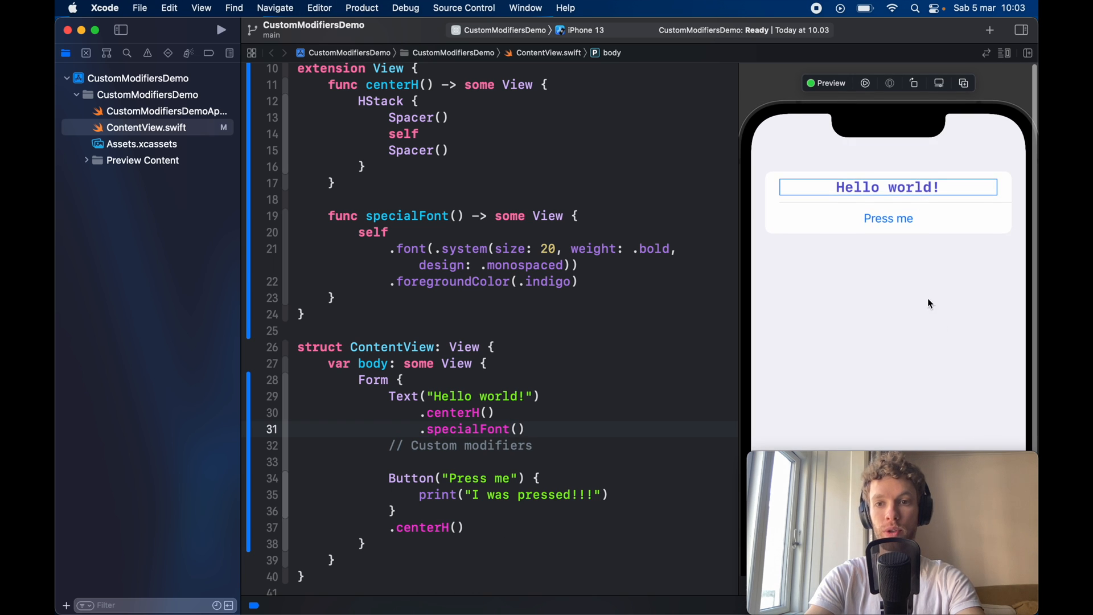
mouse_move(968, 212)
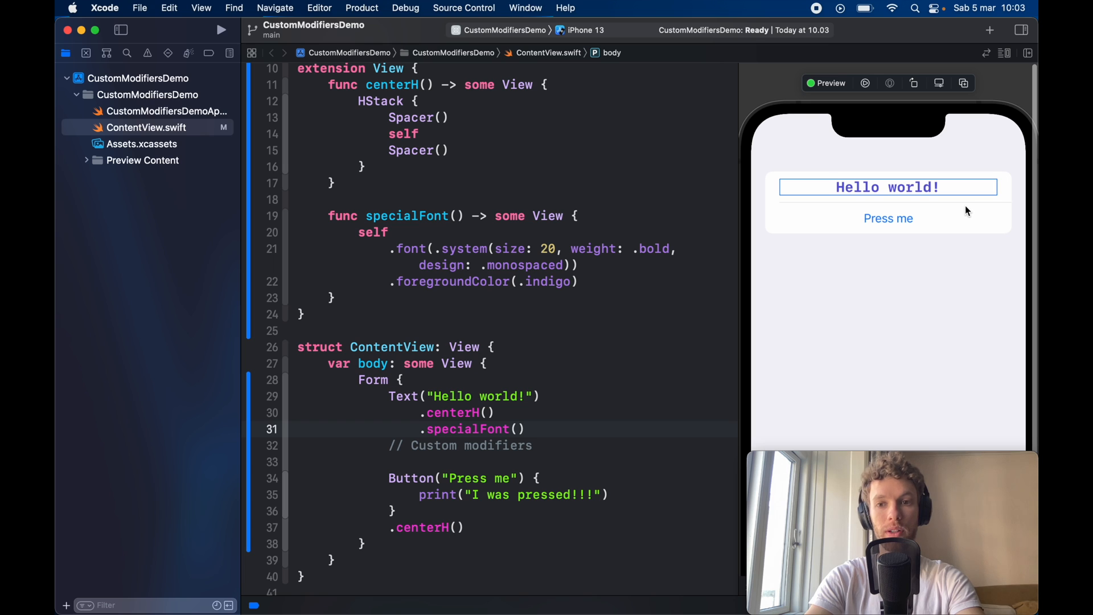
mouse_move(619, 378)
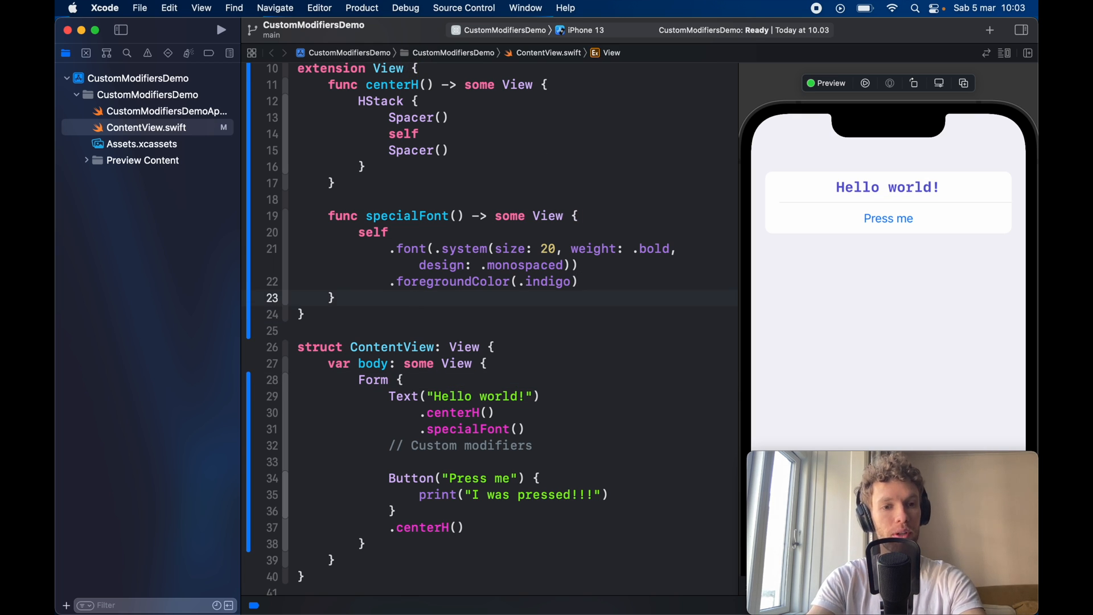
scroll("down", 3)
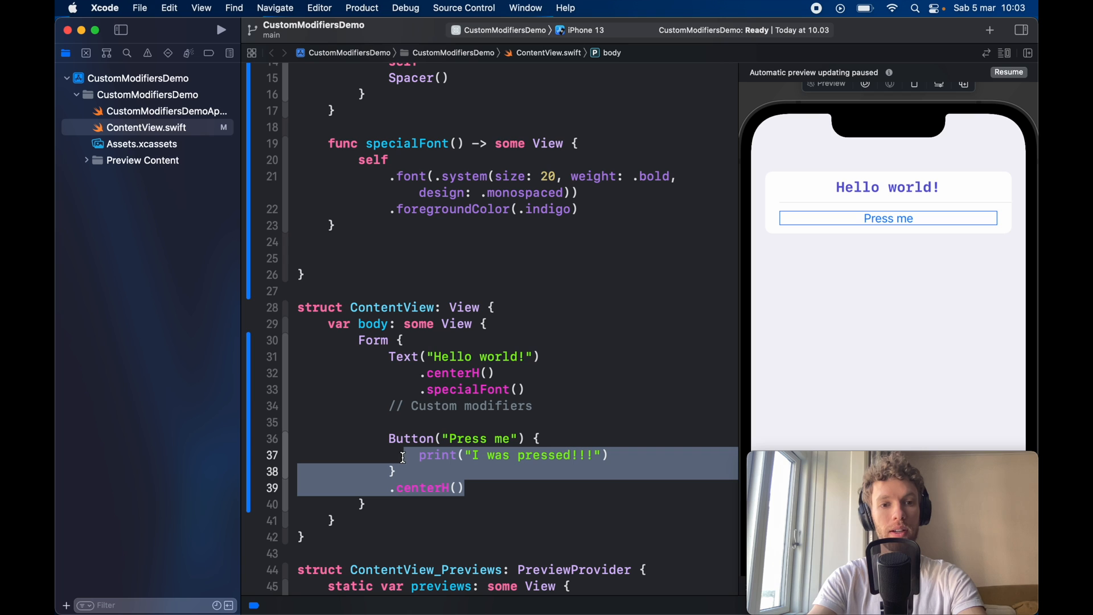
Step: Declare func addNavigationView(title: String) -> some View below specialFont
left_click(335, 225)
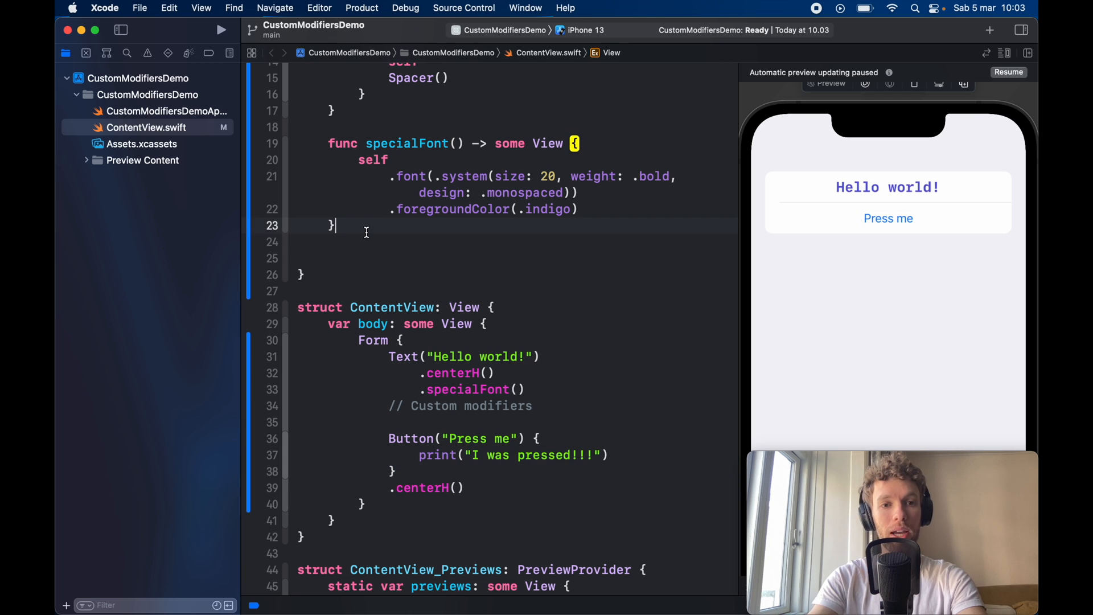
type("func addNavigationView(title")
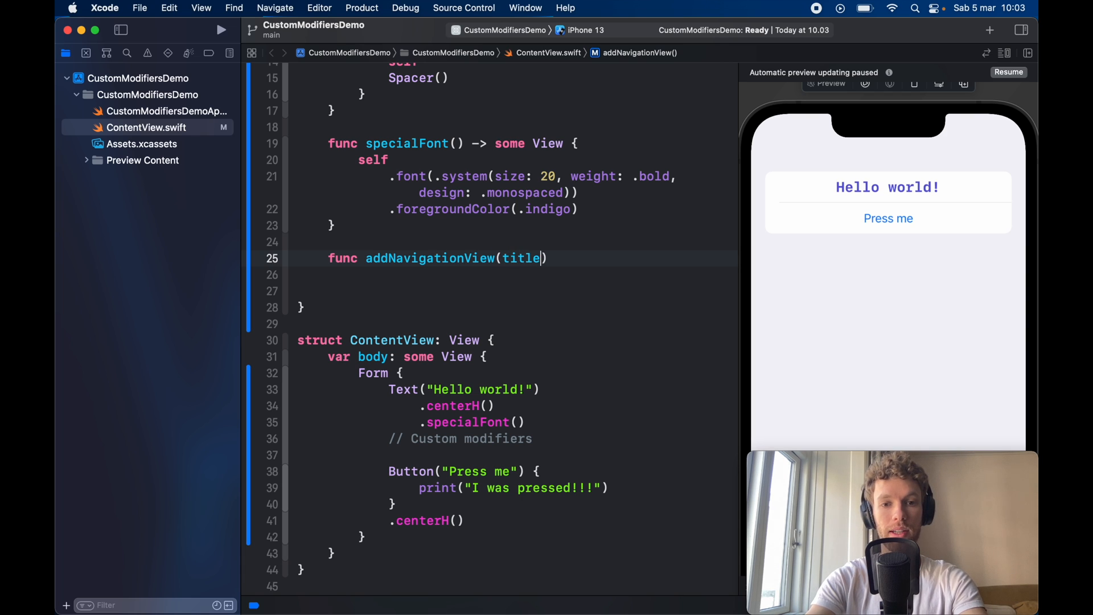
type(": String) -")
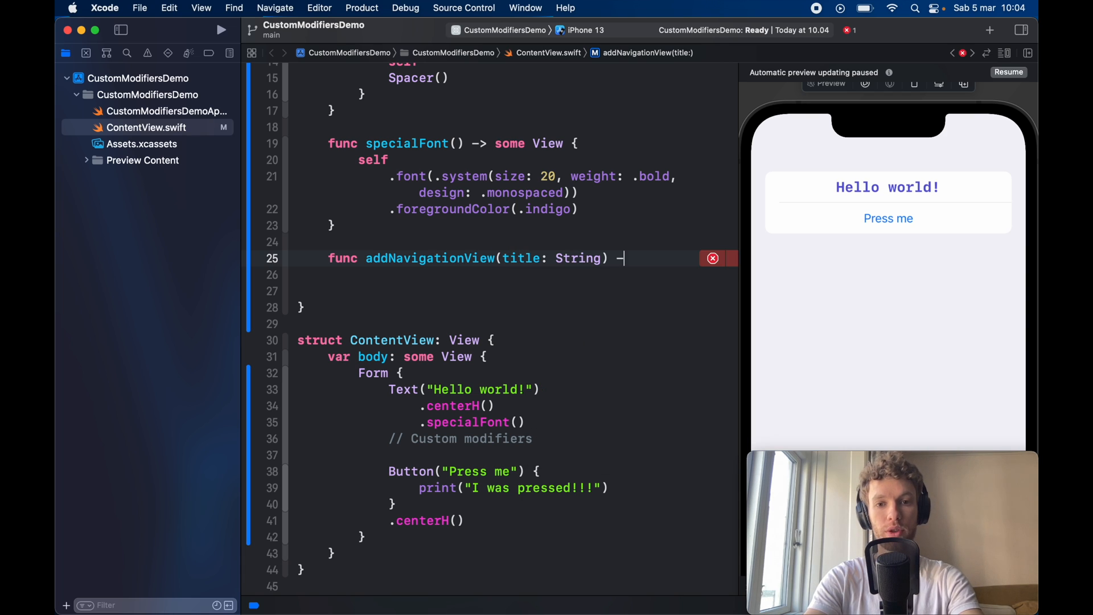
type("some View {")
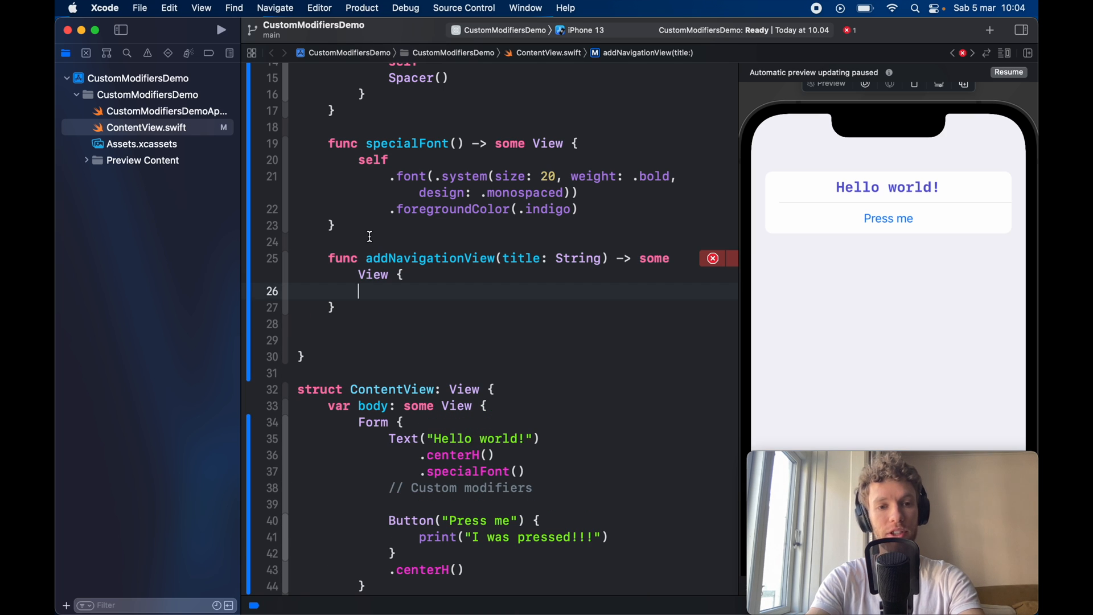
Step: Have addNavigationView wrap self in a NavigationView with .navigationTitle(title)
type("NavigationView {")
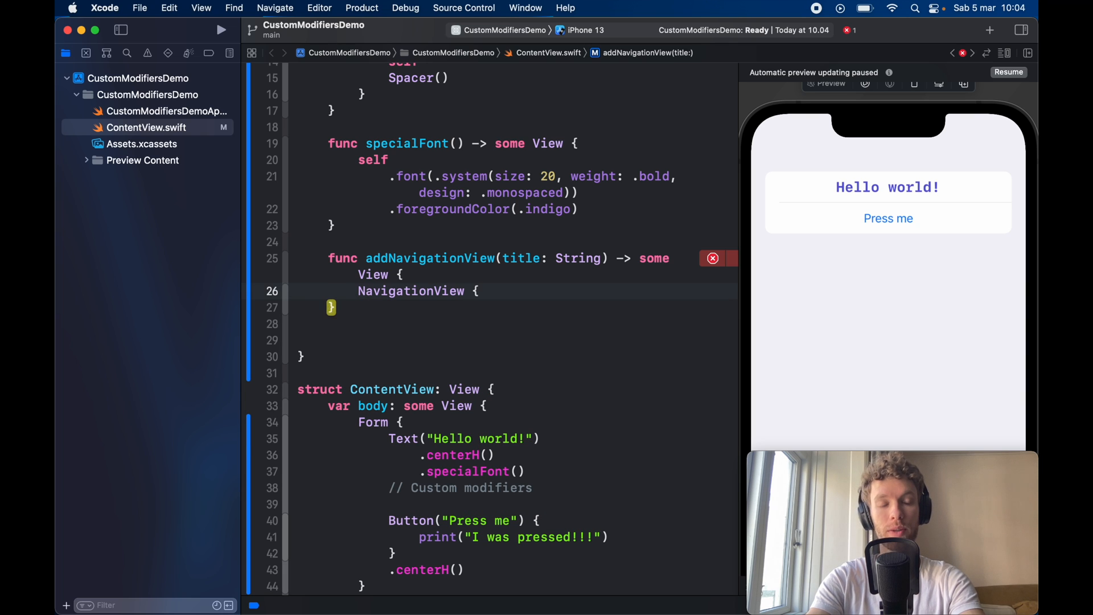
type("self")
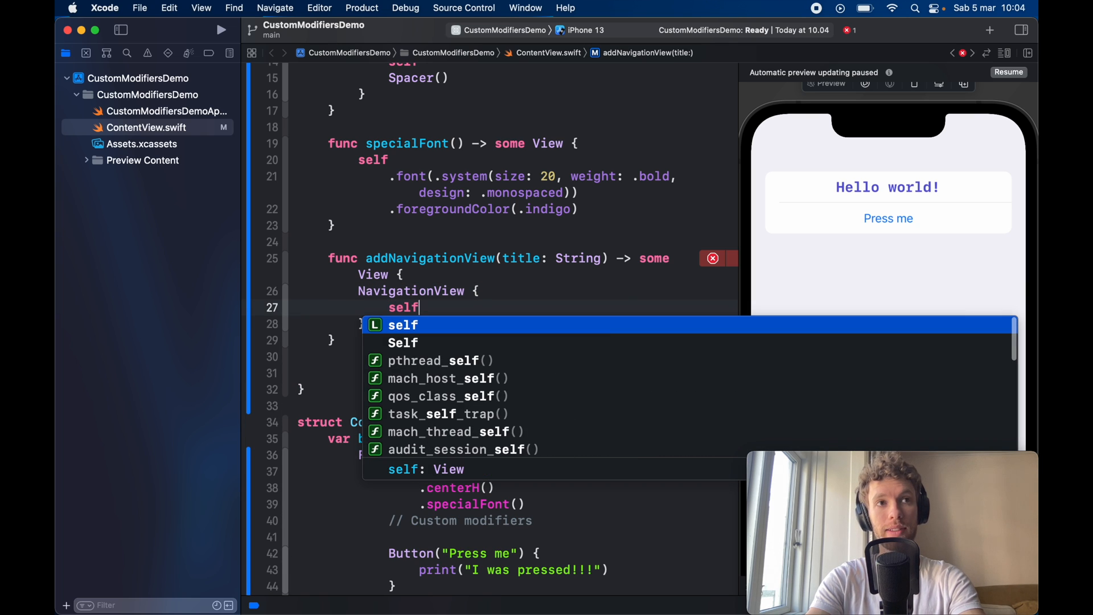
type(".navigationTitle(title)")
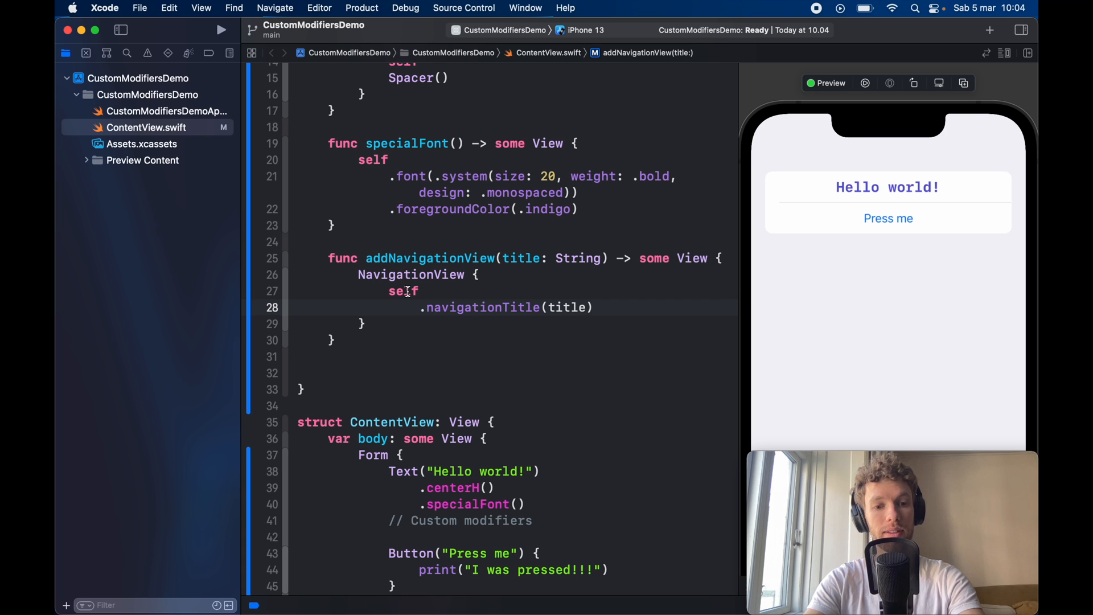
scroll("down", 3)
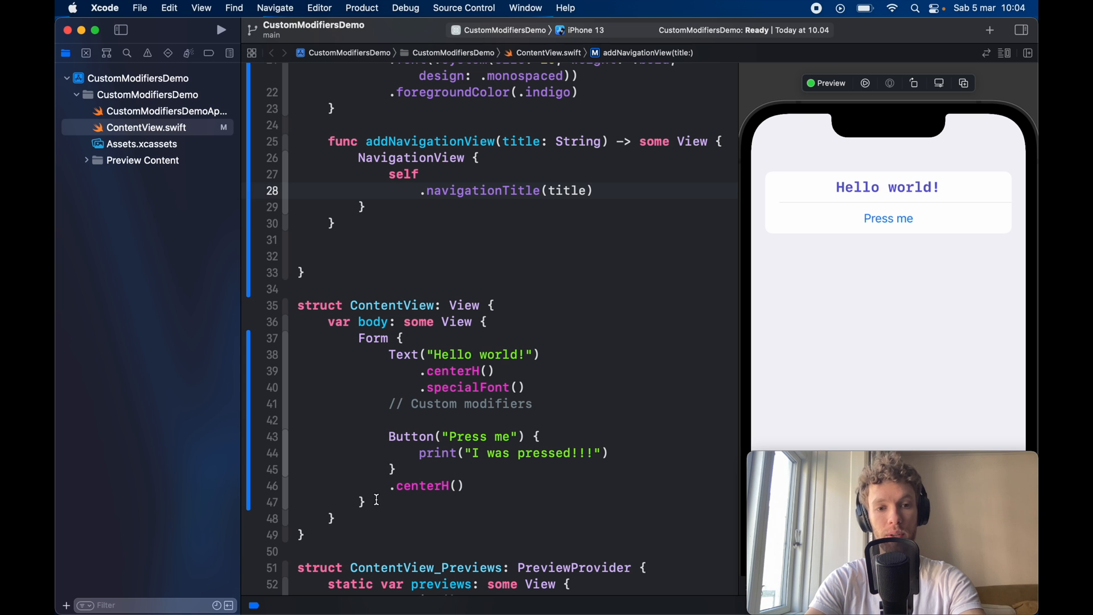
Step: Apply .addNavigationView(title: "Settings") to the Form so the preview shows a Settings heading
type(".")
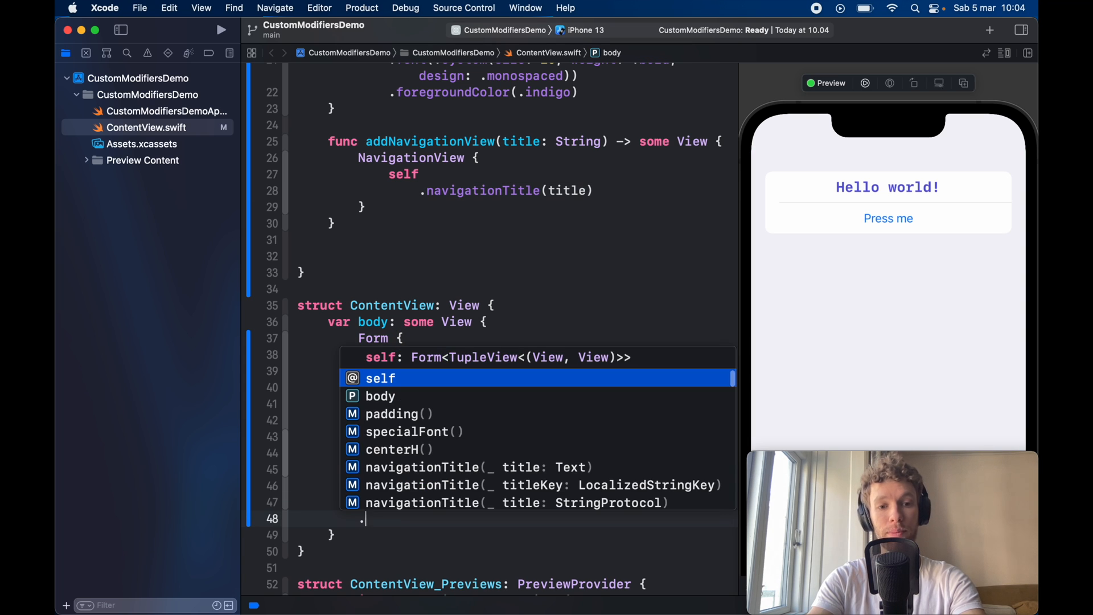
type("add")
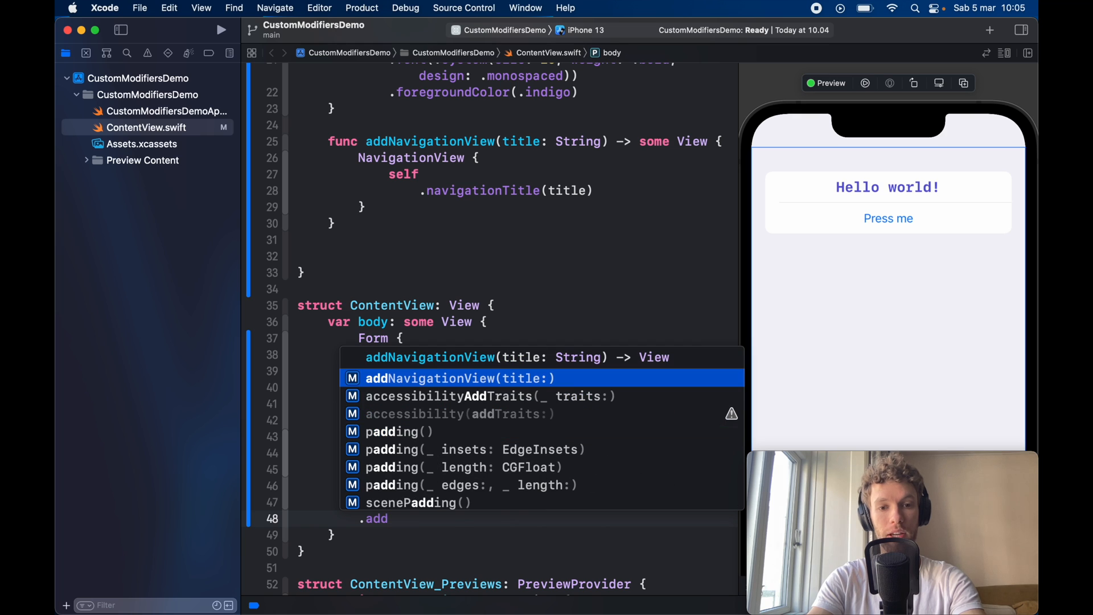
left_click(459, 378)
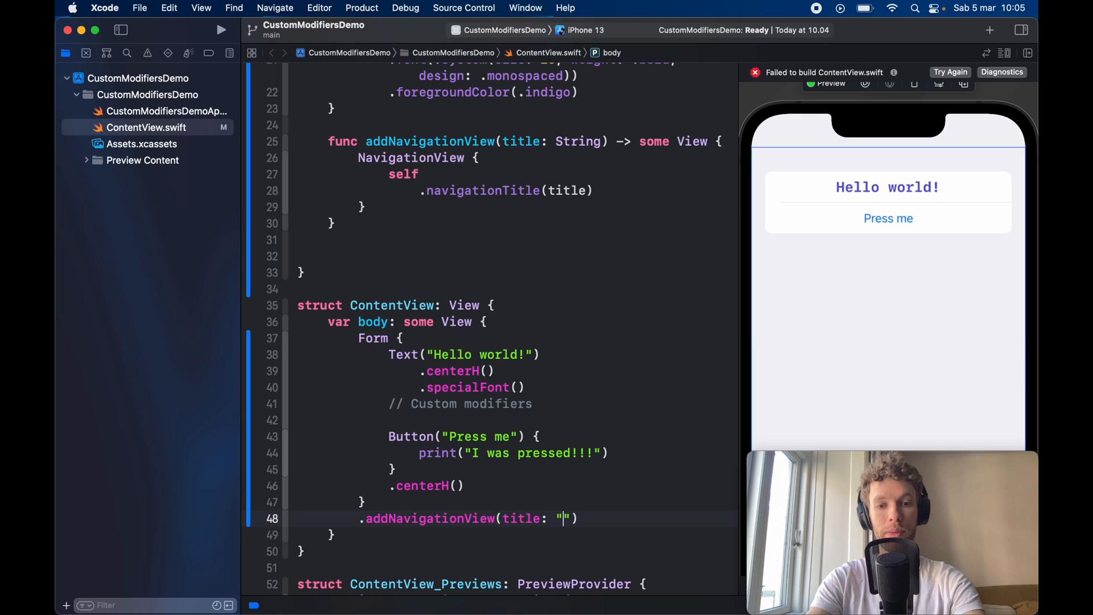
type("Settings")
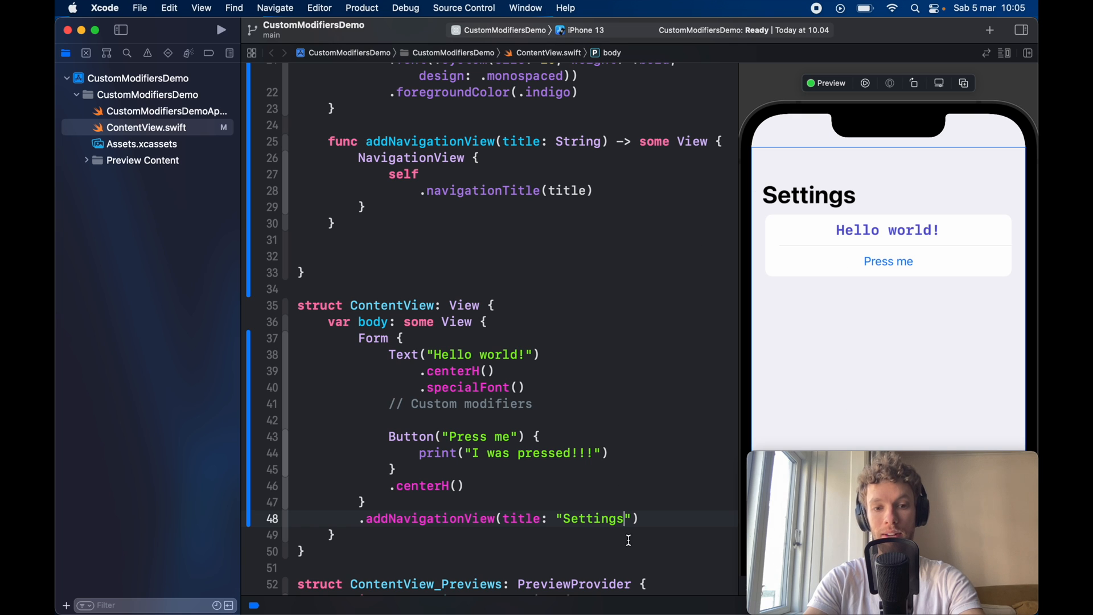
mouse_move(666, 409)
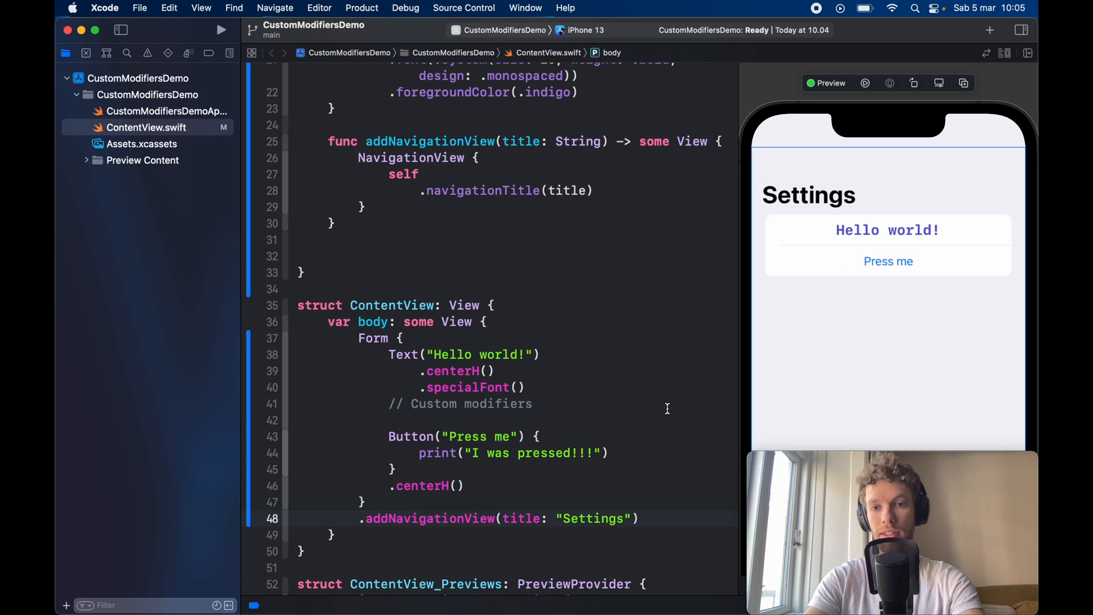
left_click(619, 518)
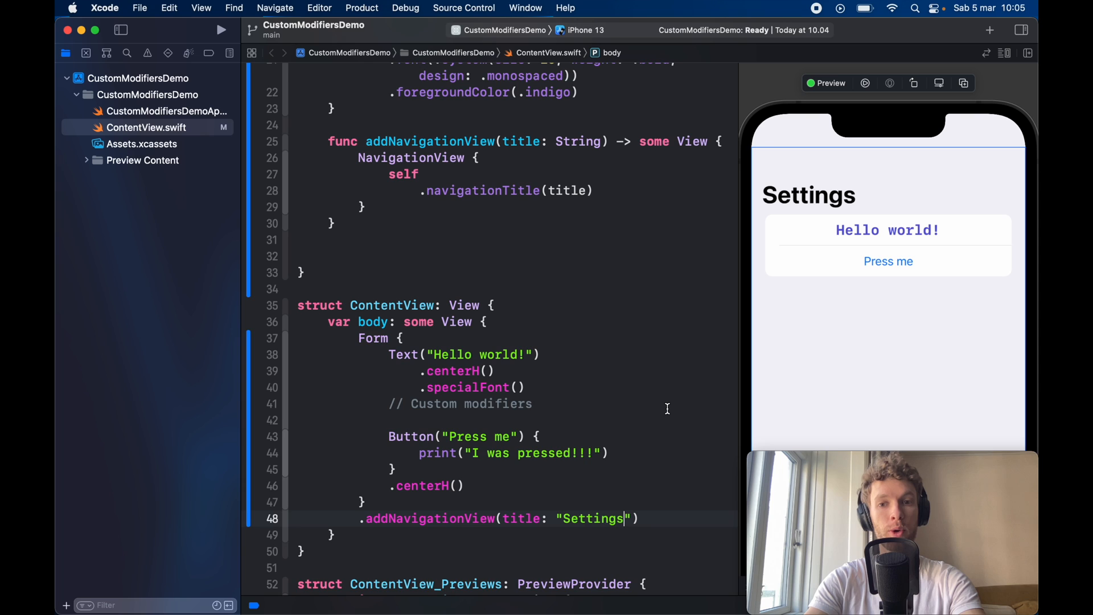
scroll("down", 3)
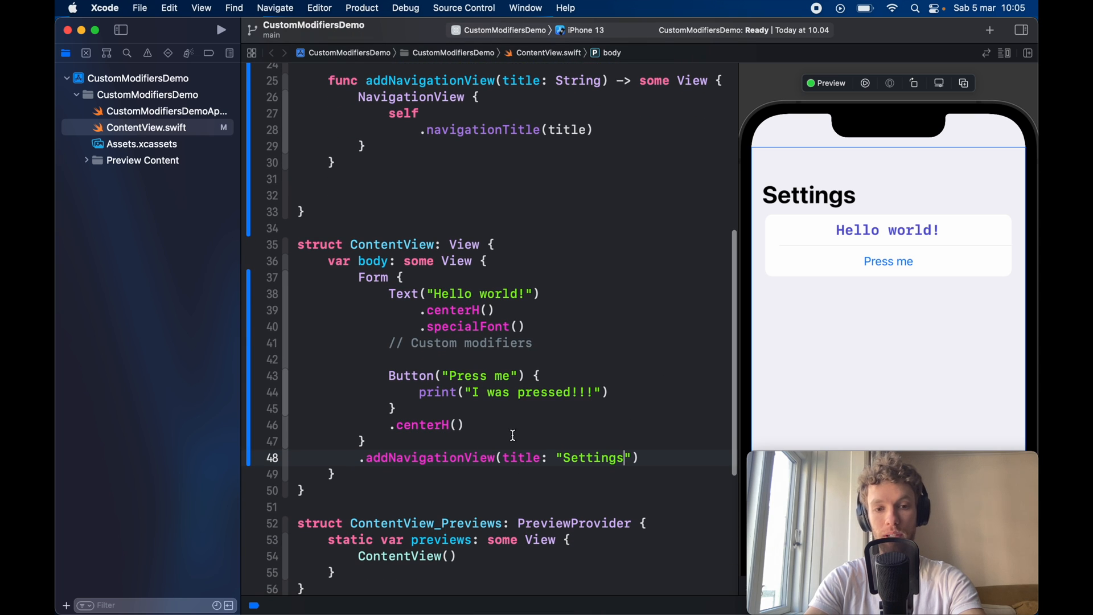
key("return")
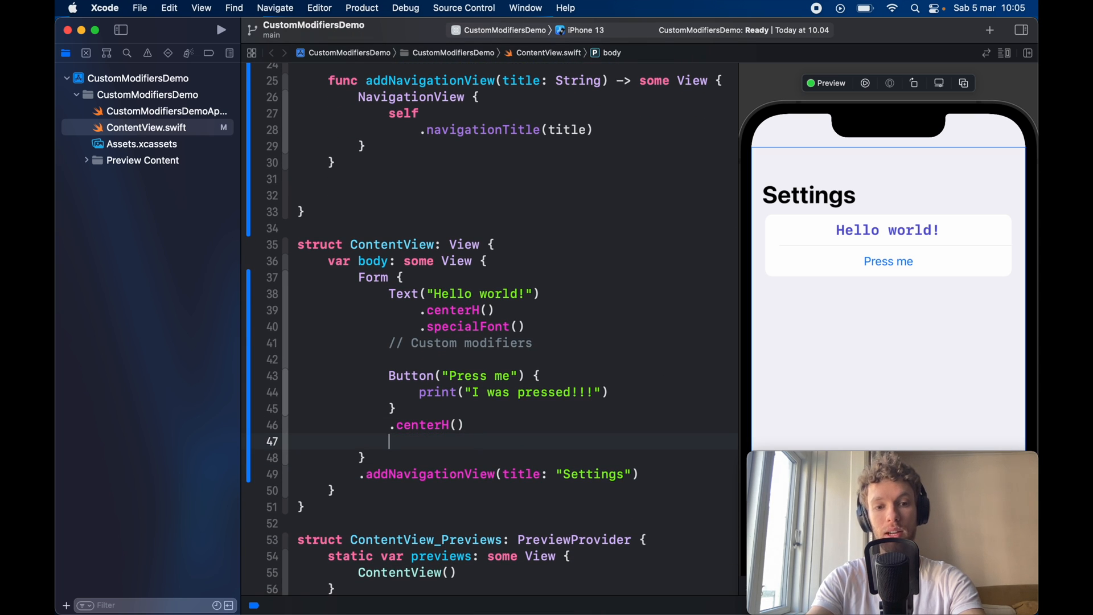
type(".nav")
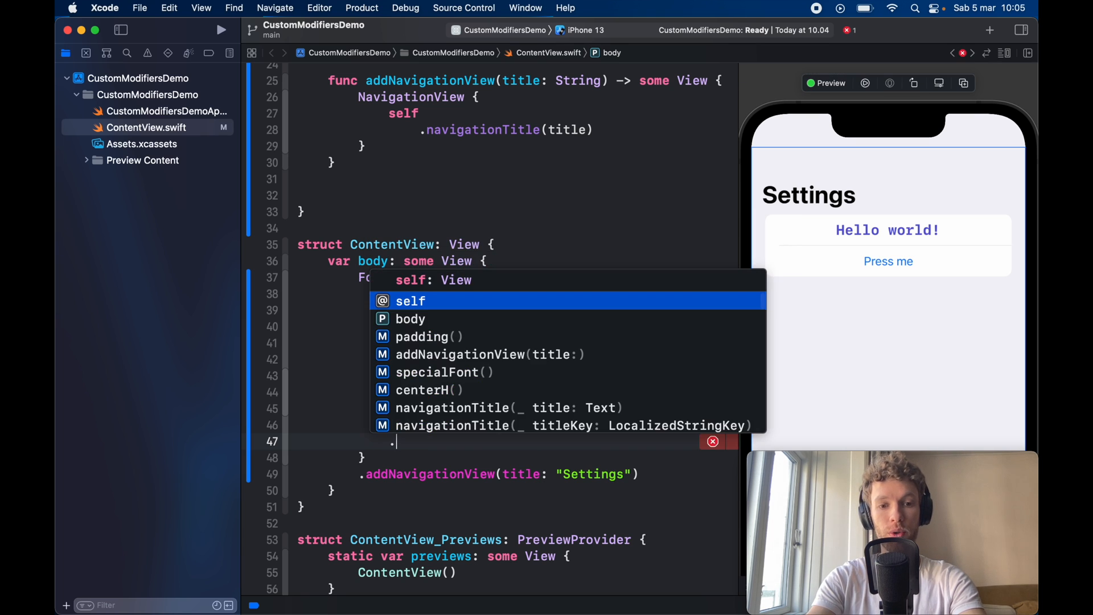
type("navigationBarTitleDisplayMode(ù")
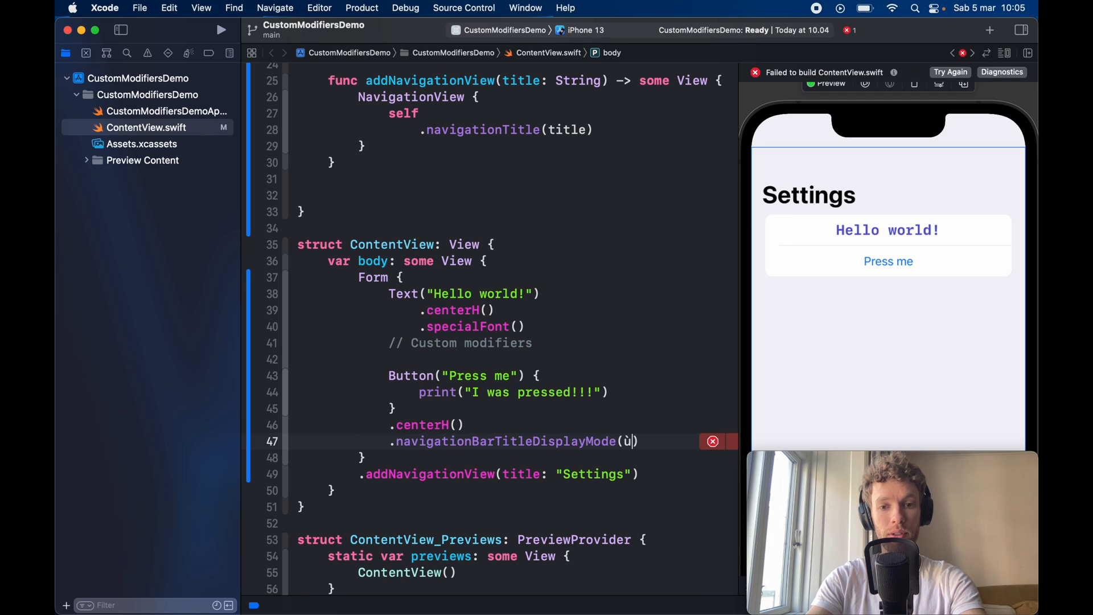
type(".")
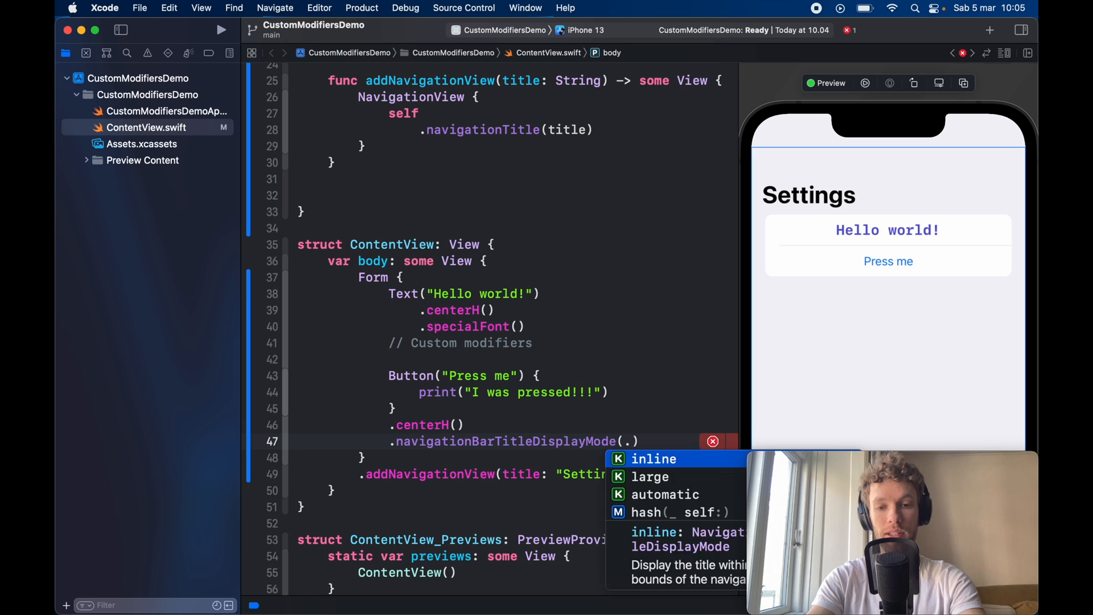
left_click(653, 459)
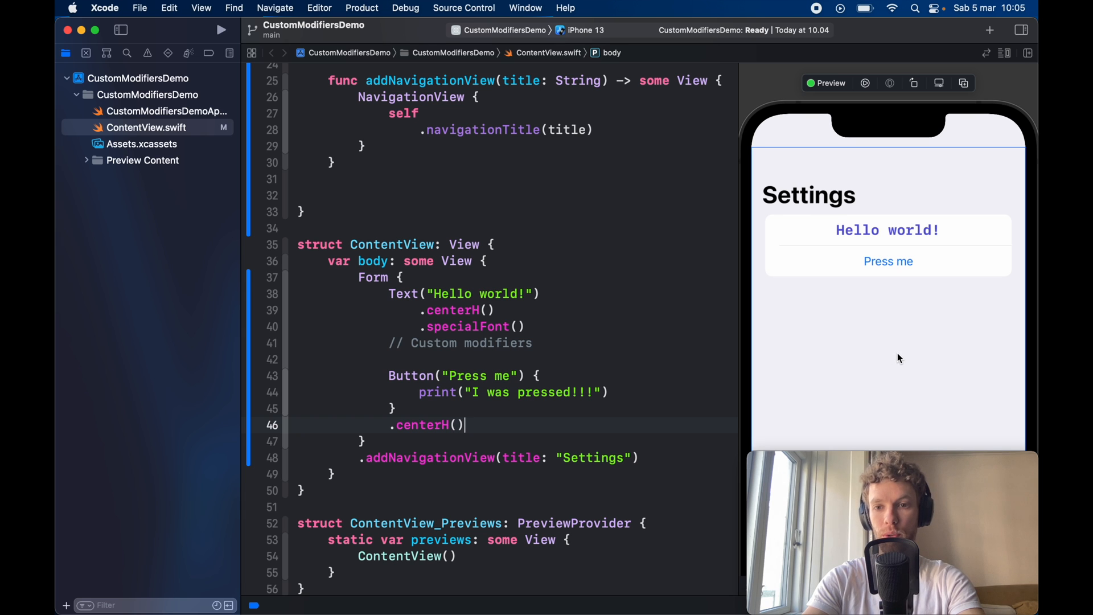
Step: Scroll through the View extension to review centerH, specialFont and addNavigationView together
scroll("up", 3)
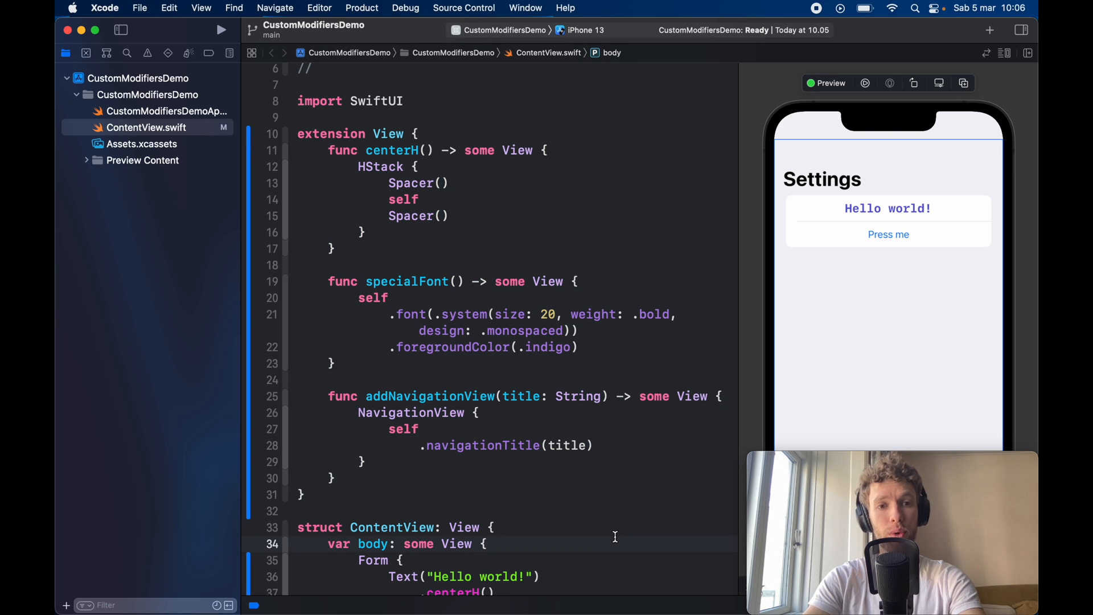
mouse_move(437, 381)
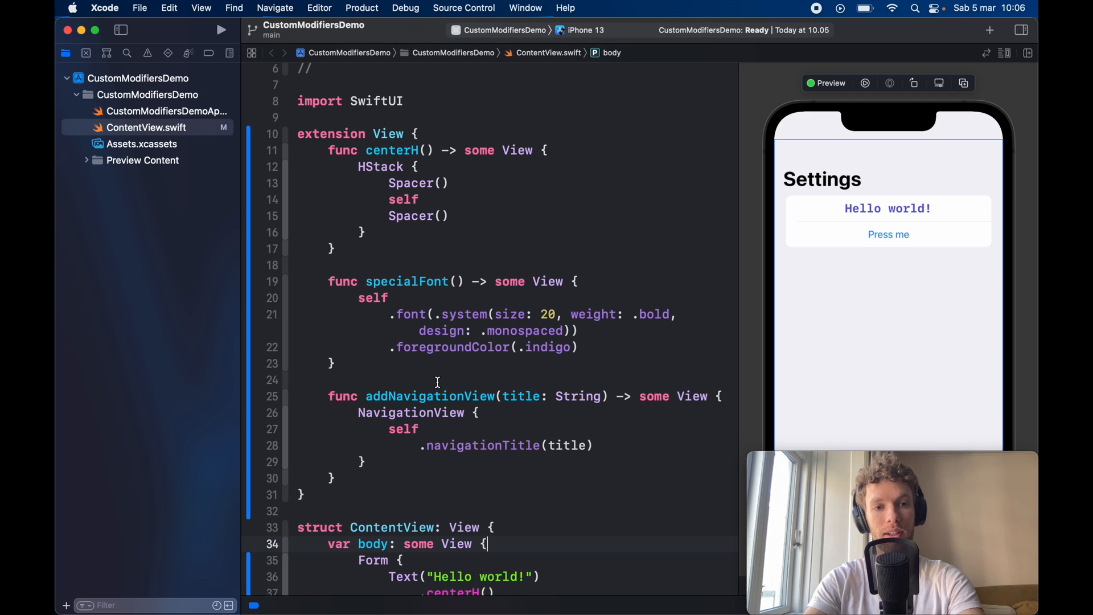
scroll("down", 3)
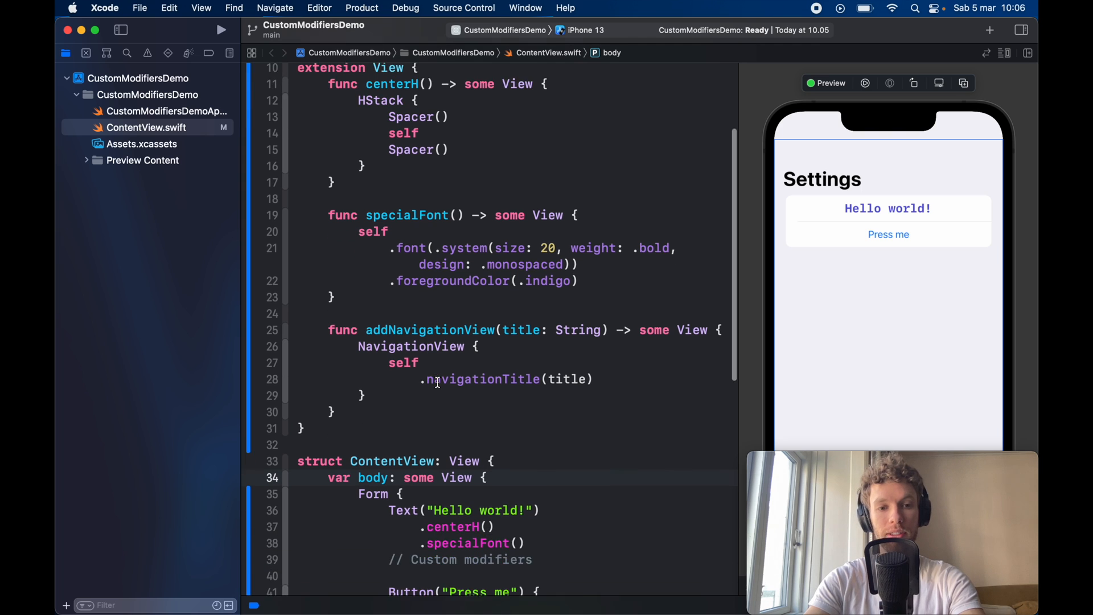
scroll("down", 3)
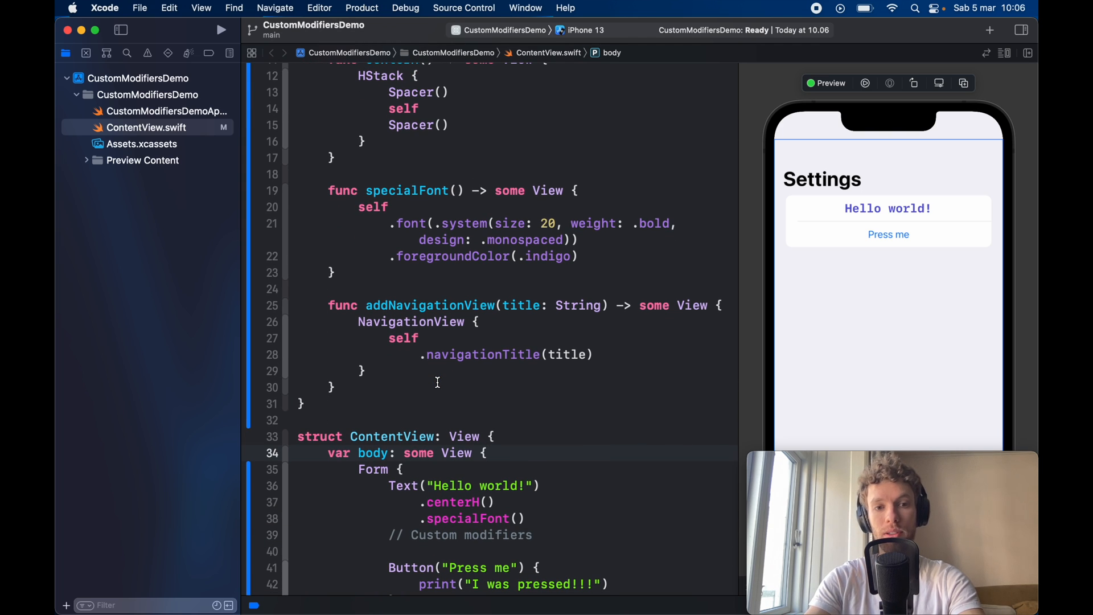